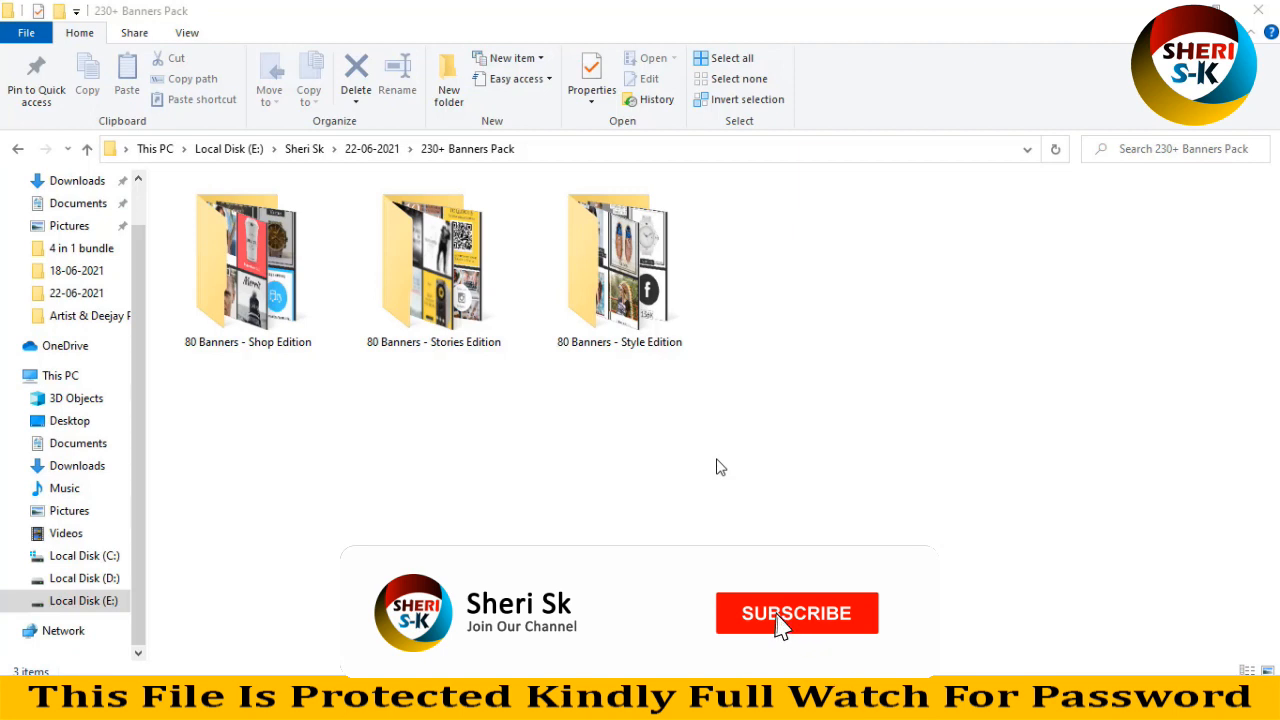
- Look over the Shop, Stories and Style Edition folders in the banner pack
click(796, 612)
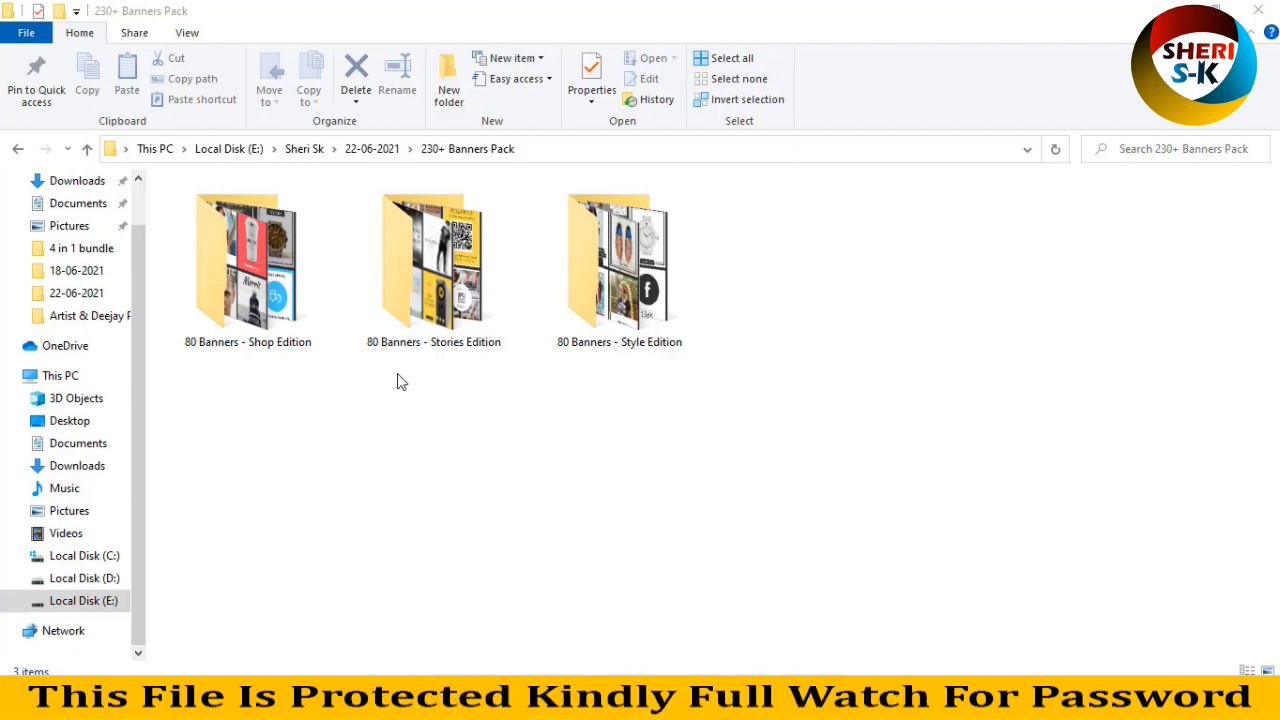
mouse_move(416, 410)
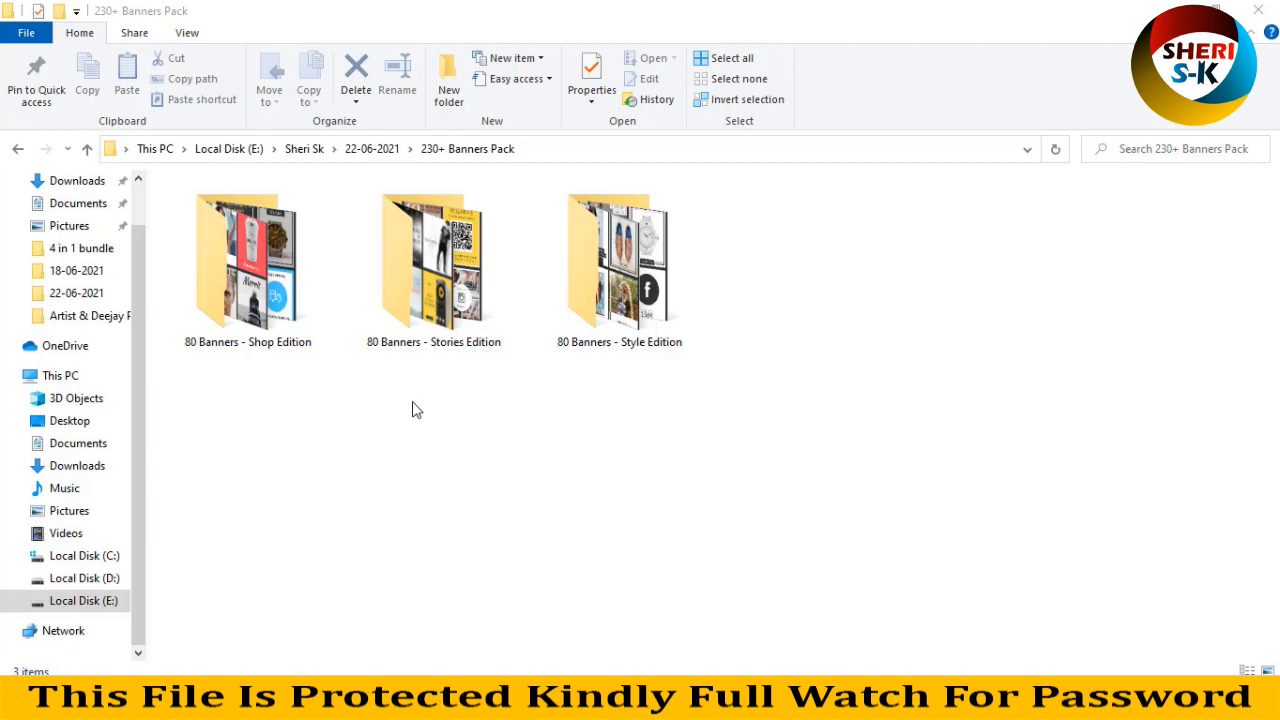
click(432, 260)
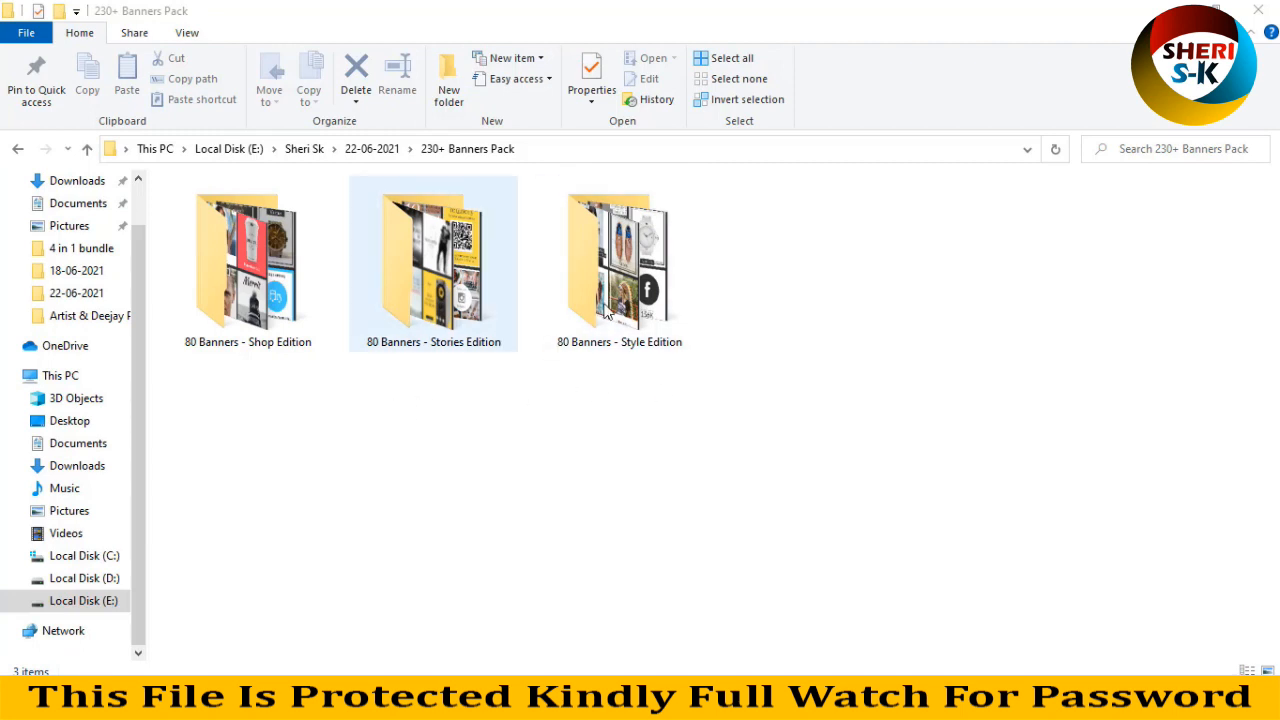
click(620, 260)
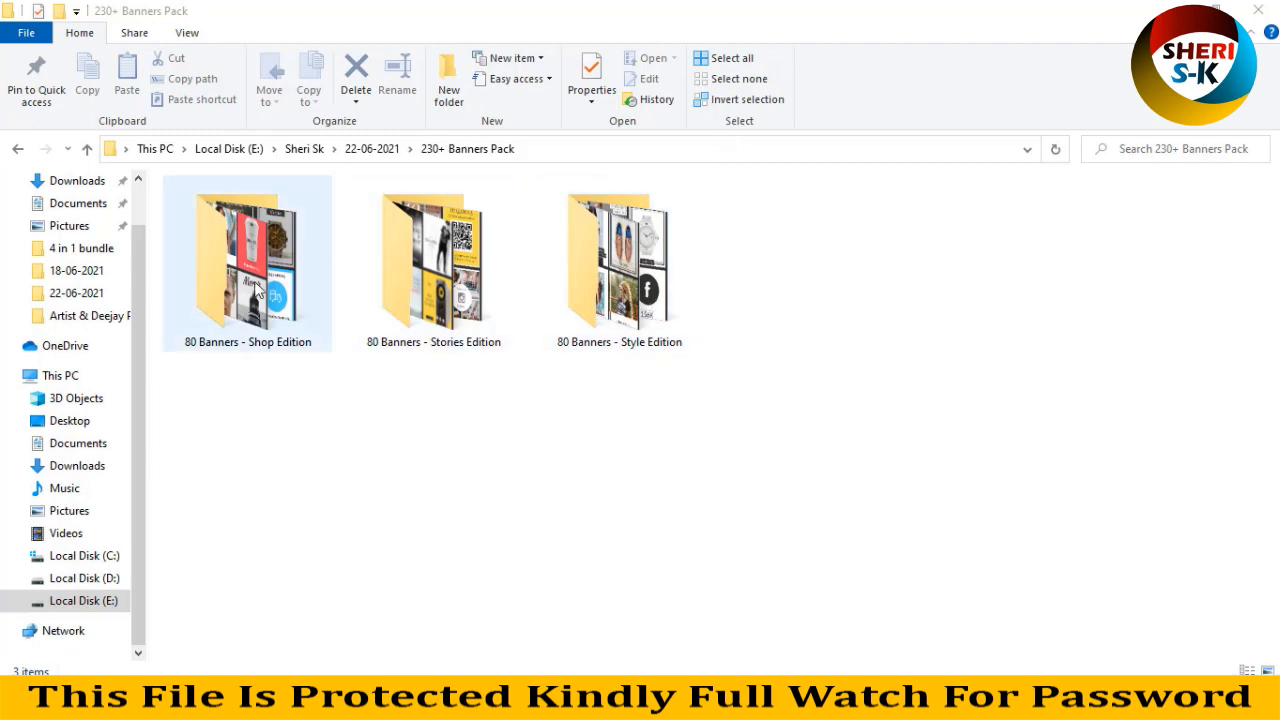
click(432, 264)
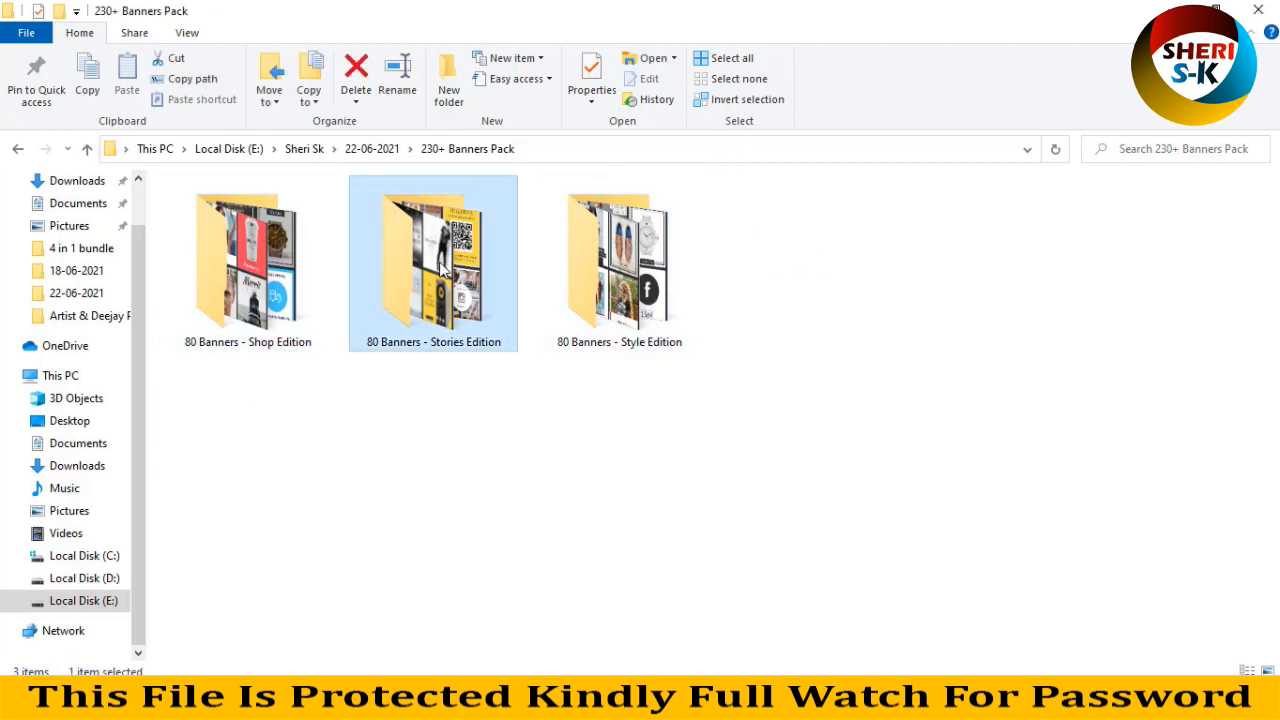
click(620, 260)
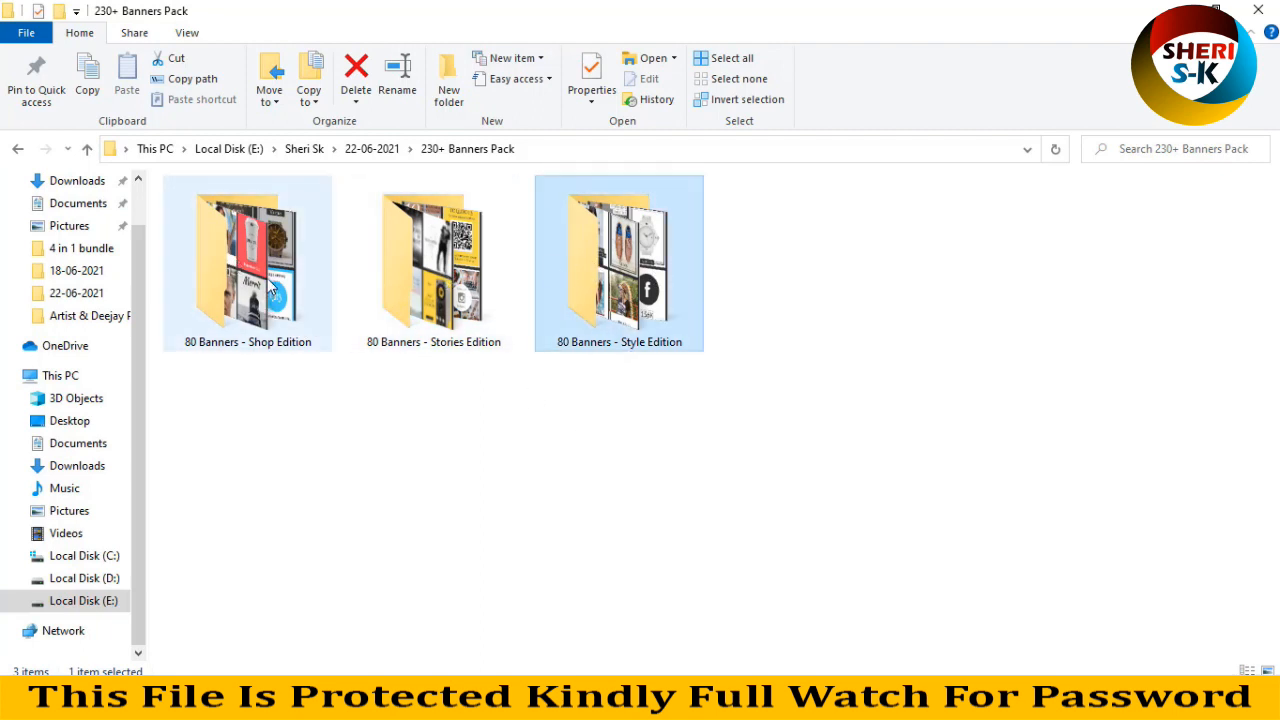
- Enter the 80 Banners - Shop Edition folder and select its banners1 sheet
double_click(248, 264)
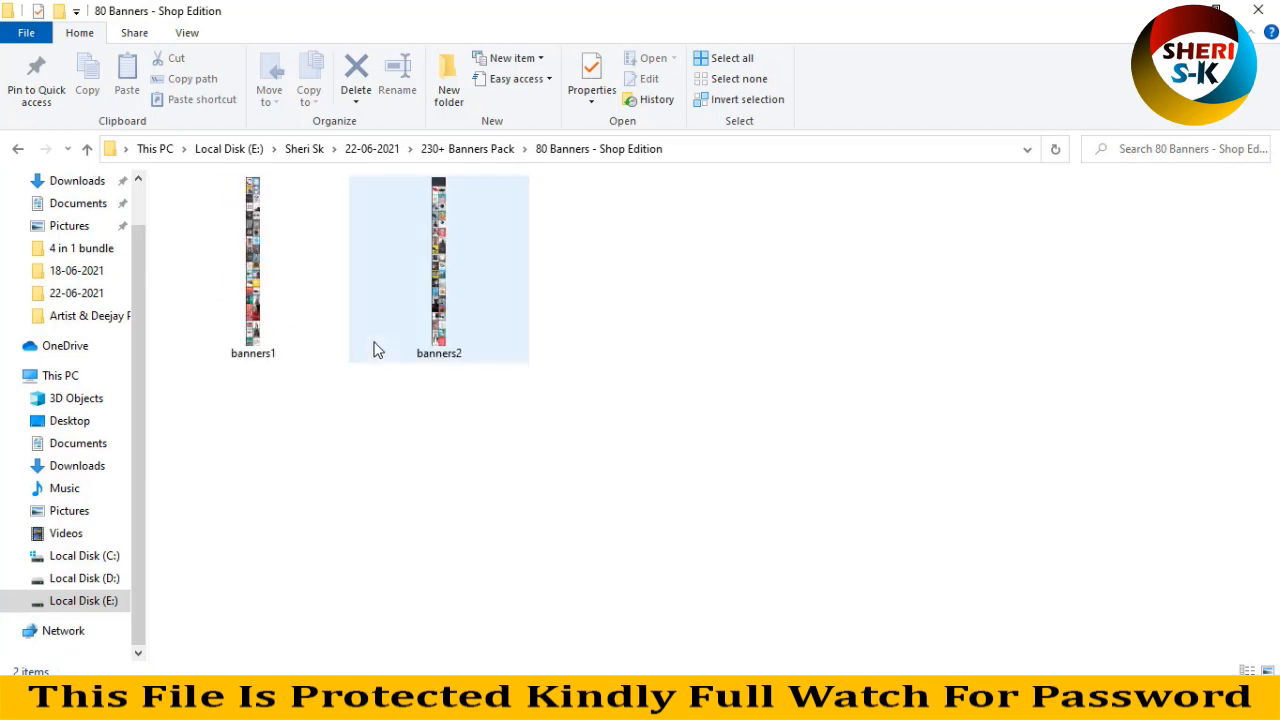
click(252, 260)
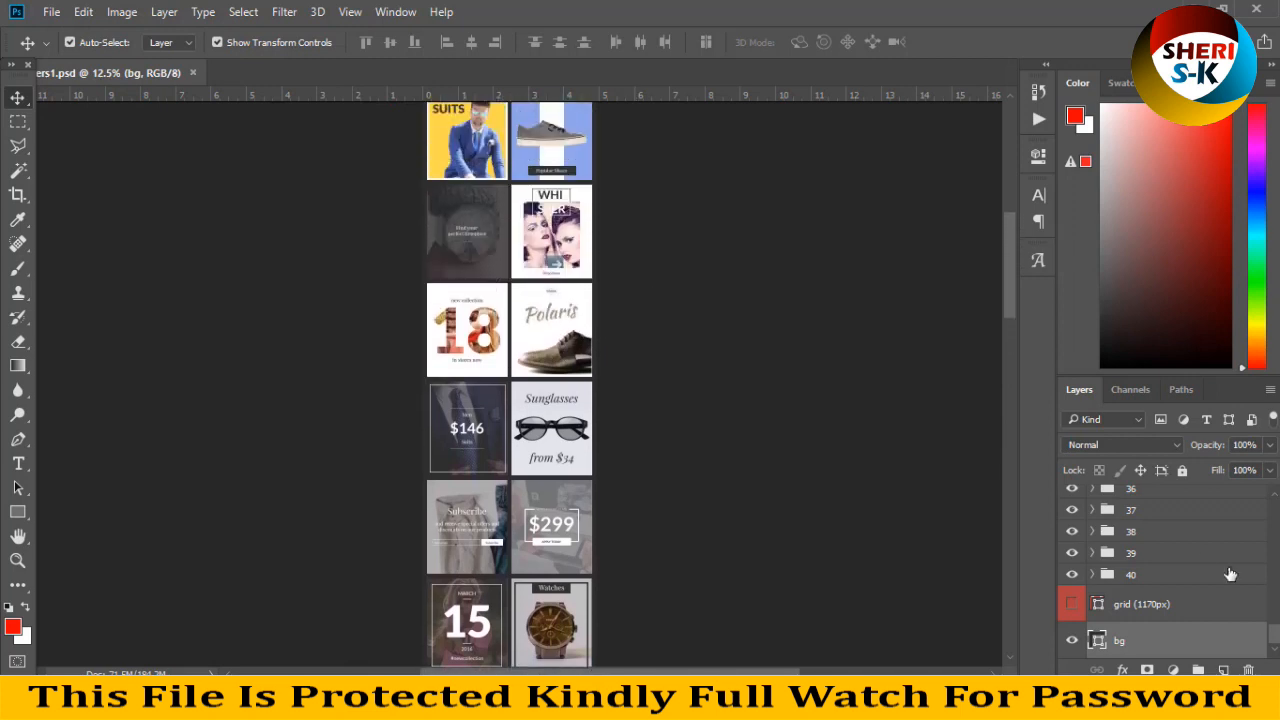
- Show the grid guides and expand a banner group to reach its image and background layers
click(1072, 604)
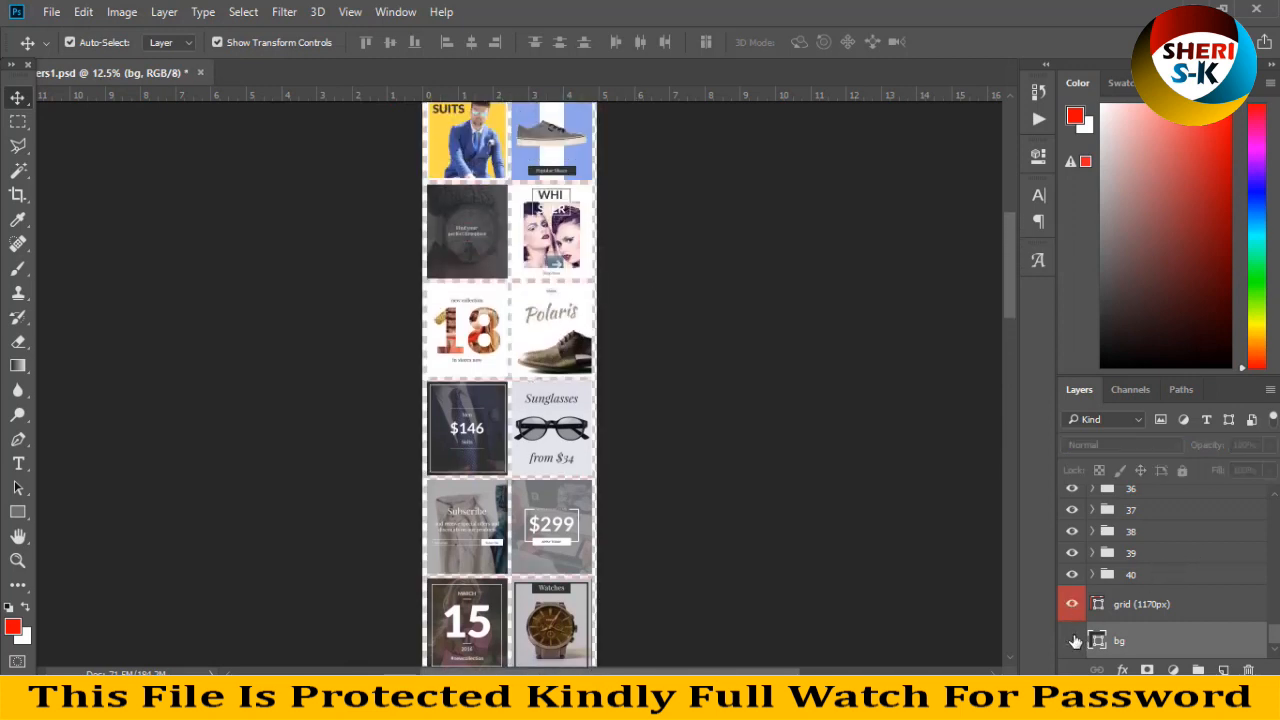
click(1072, 604)
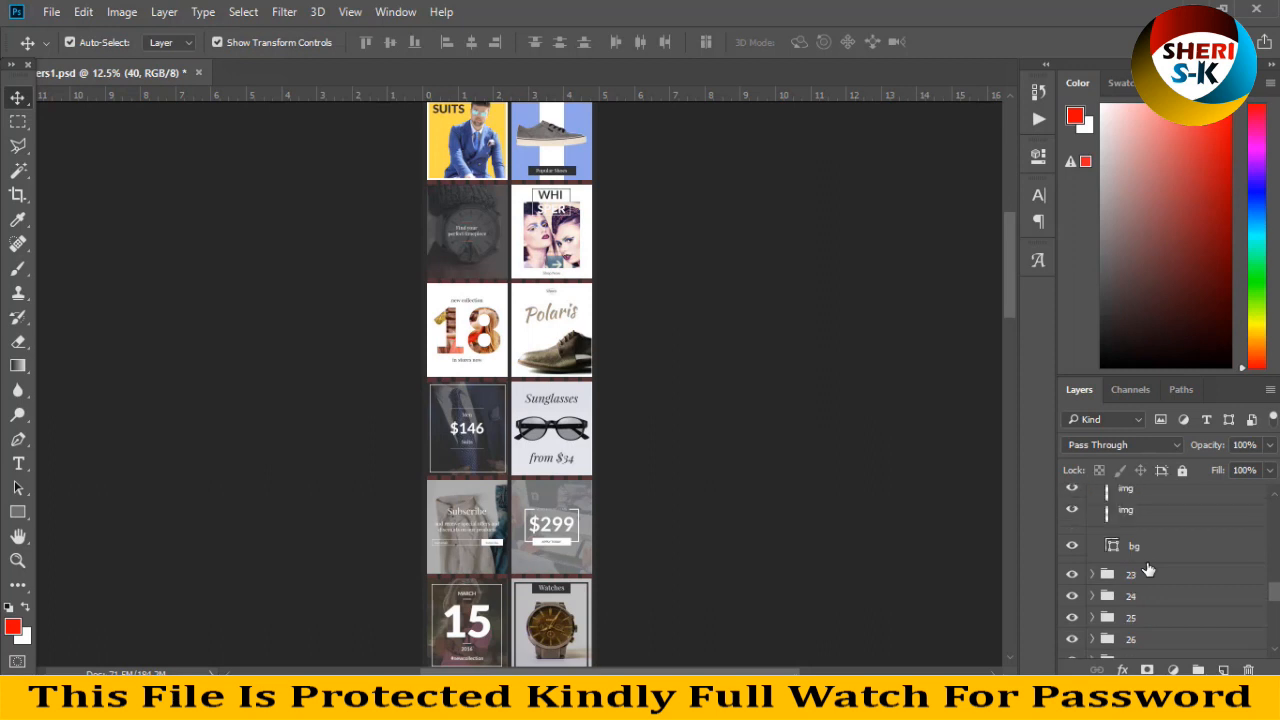
click(1092, 570)
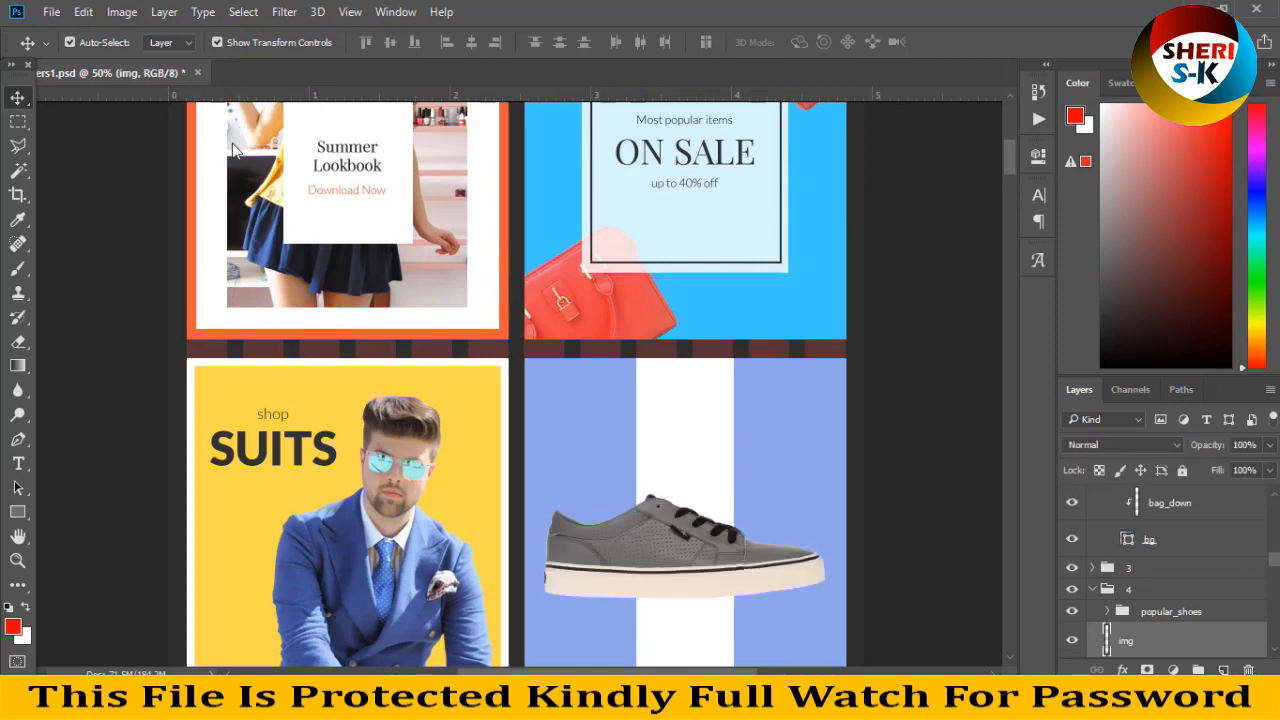
scroll(down, 3)
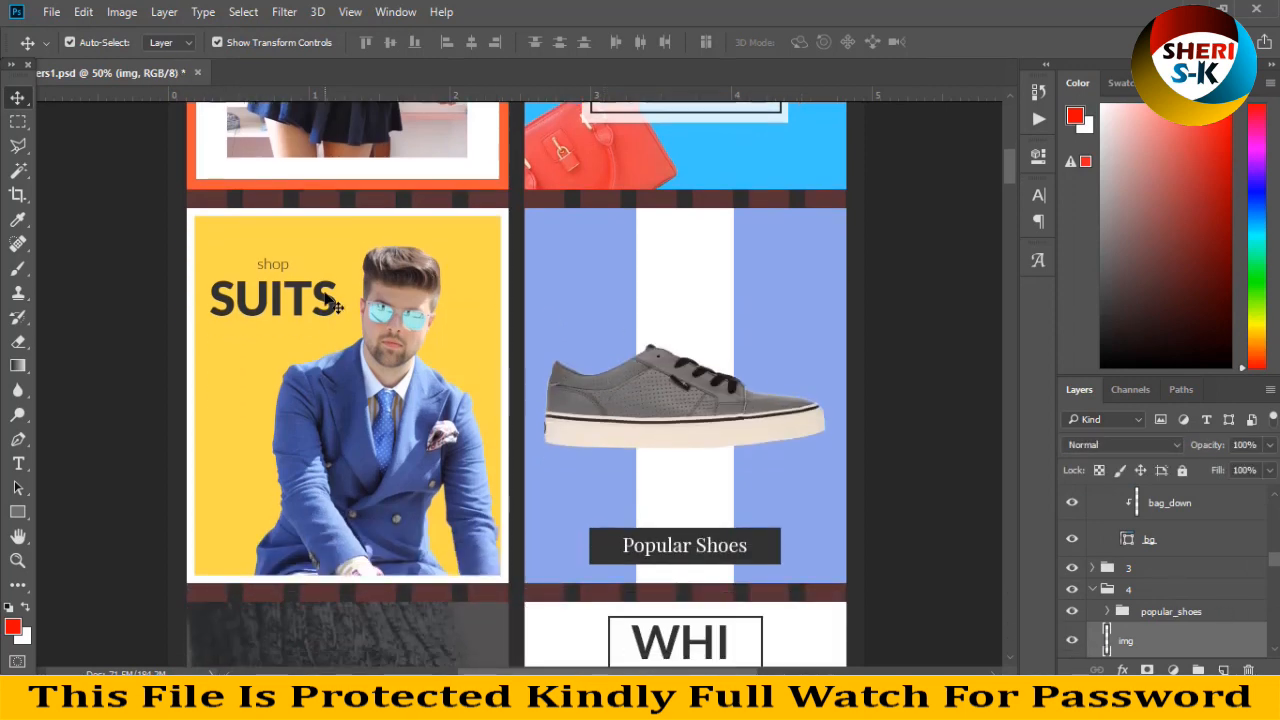
scroll(down, 3)
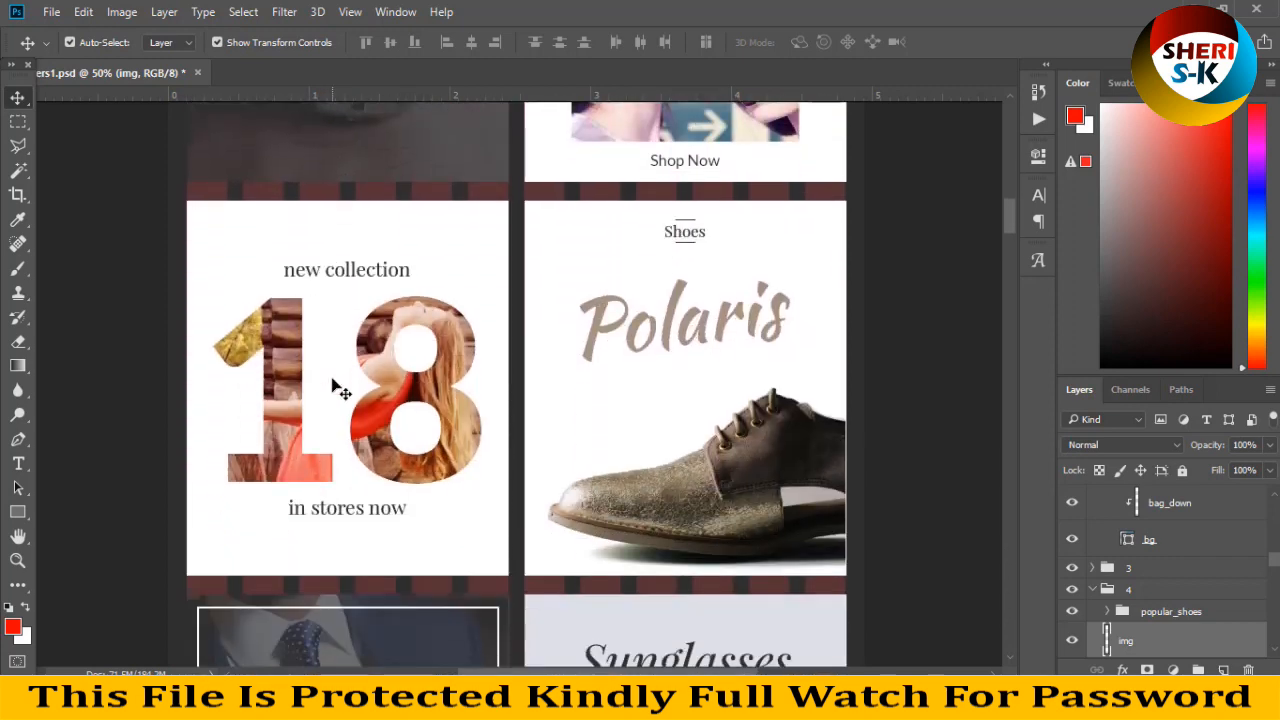
scroll(down, 3)
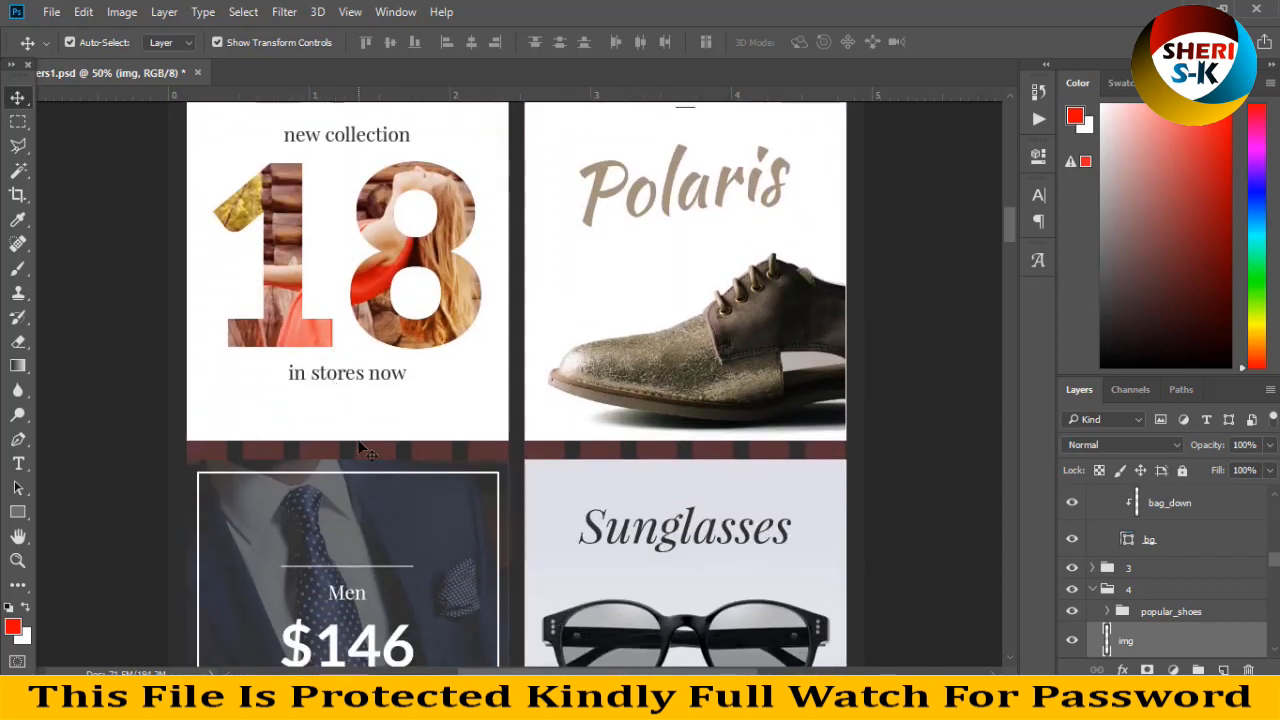
scroll(down, 3)
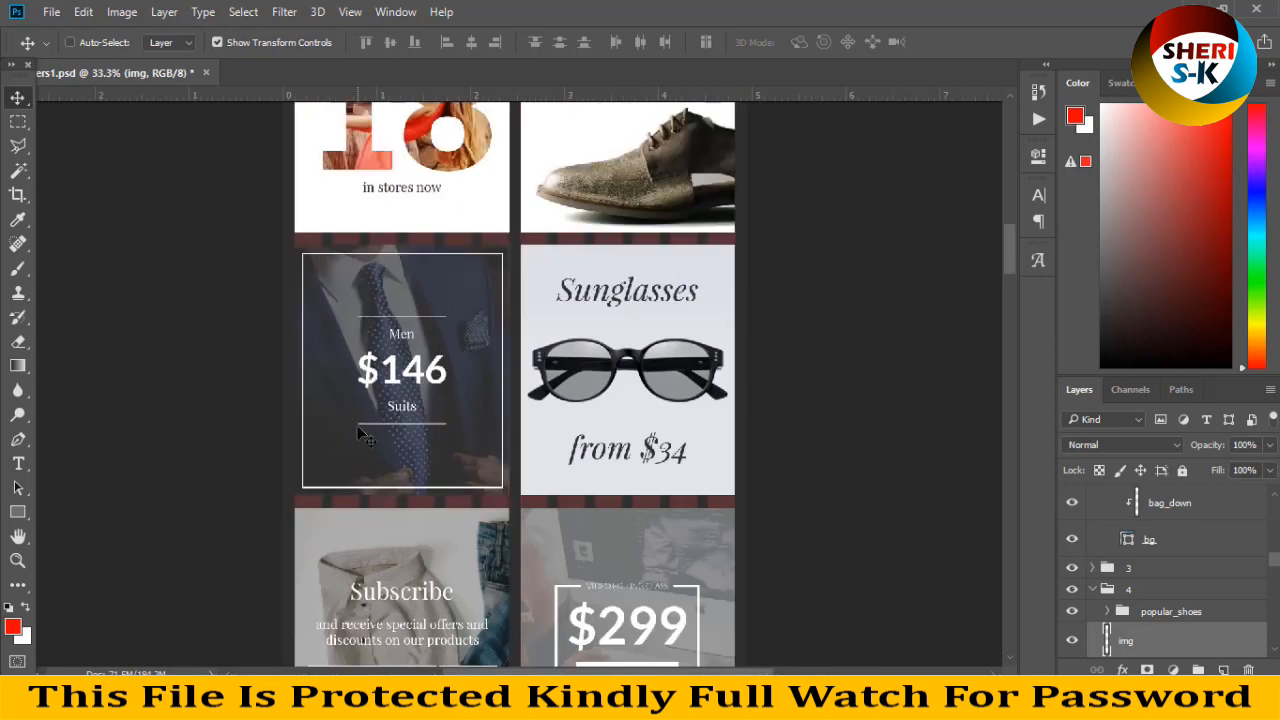
scroll(down, 3)
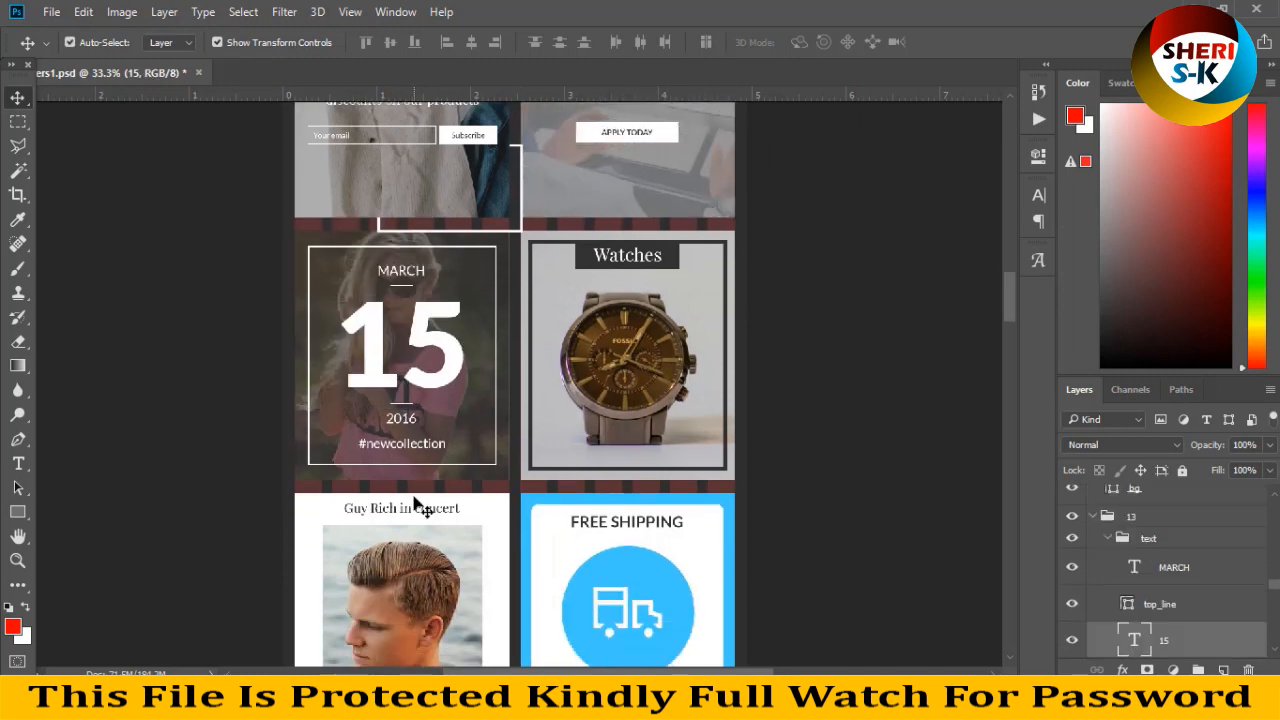
scroll(down, 3)
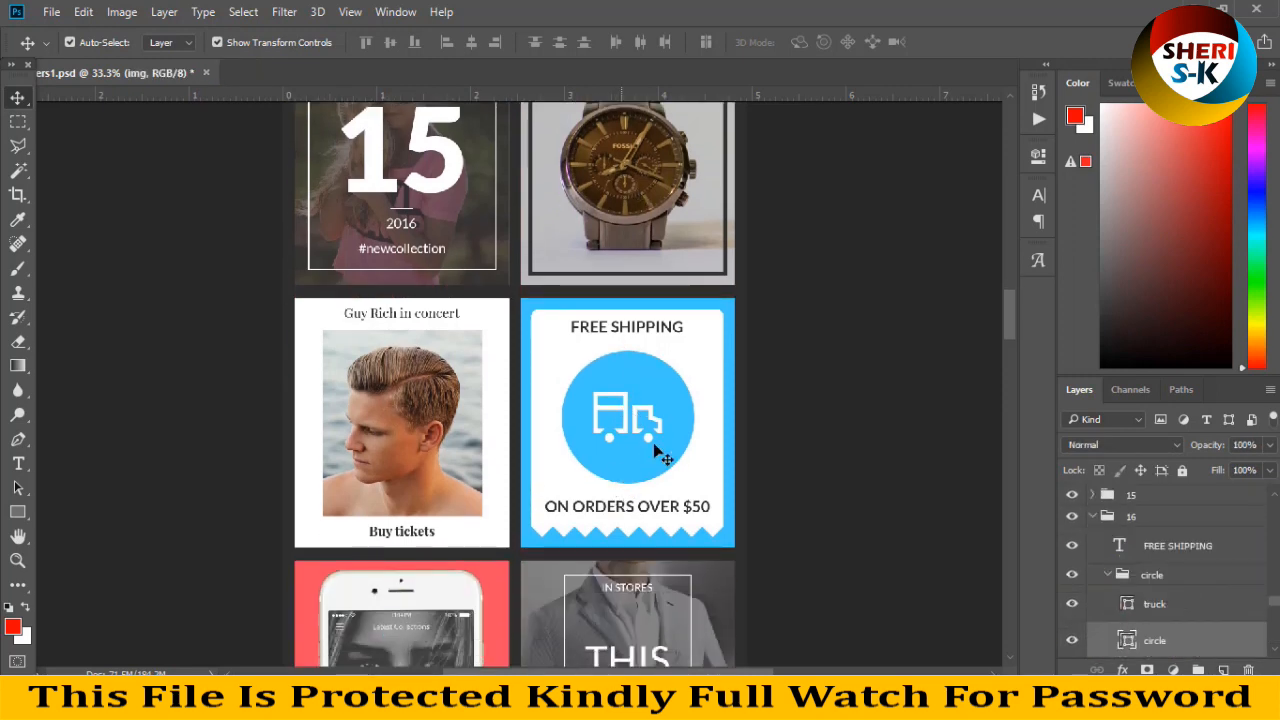
scroll(down, 3)
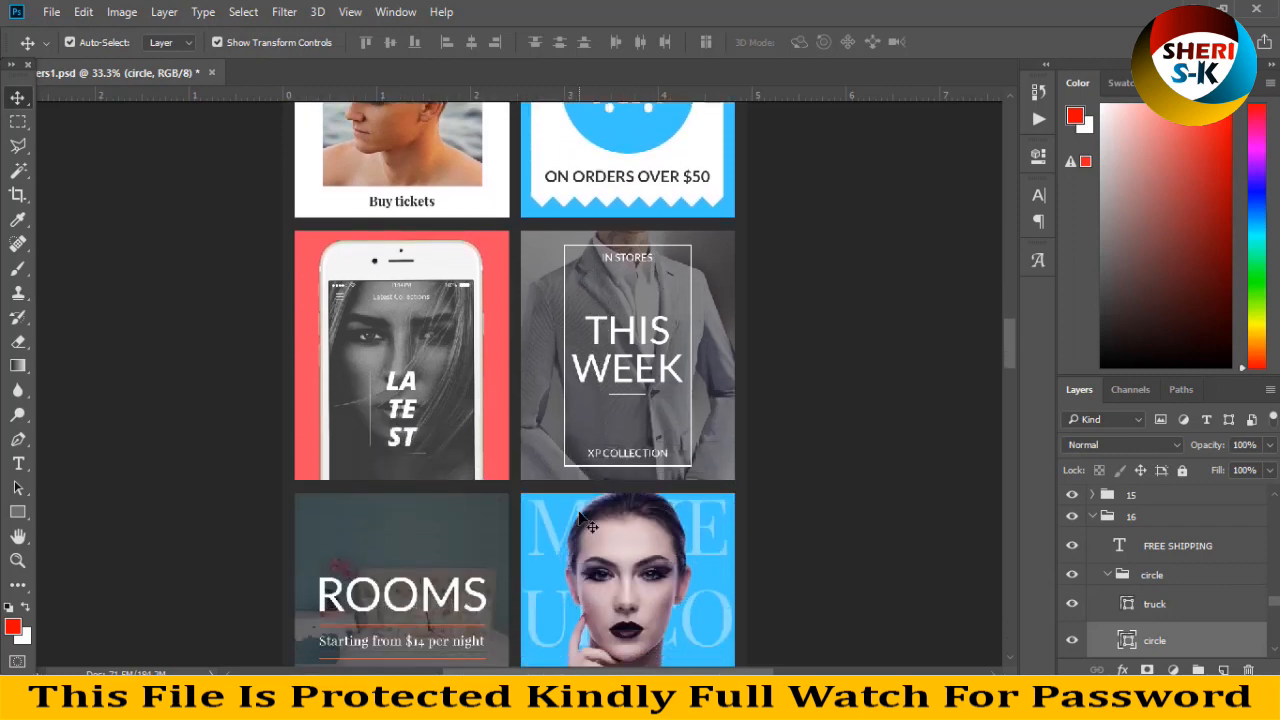
scroll(down, 3)
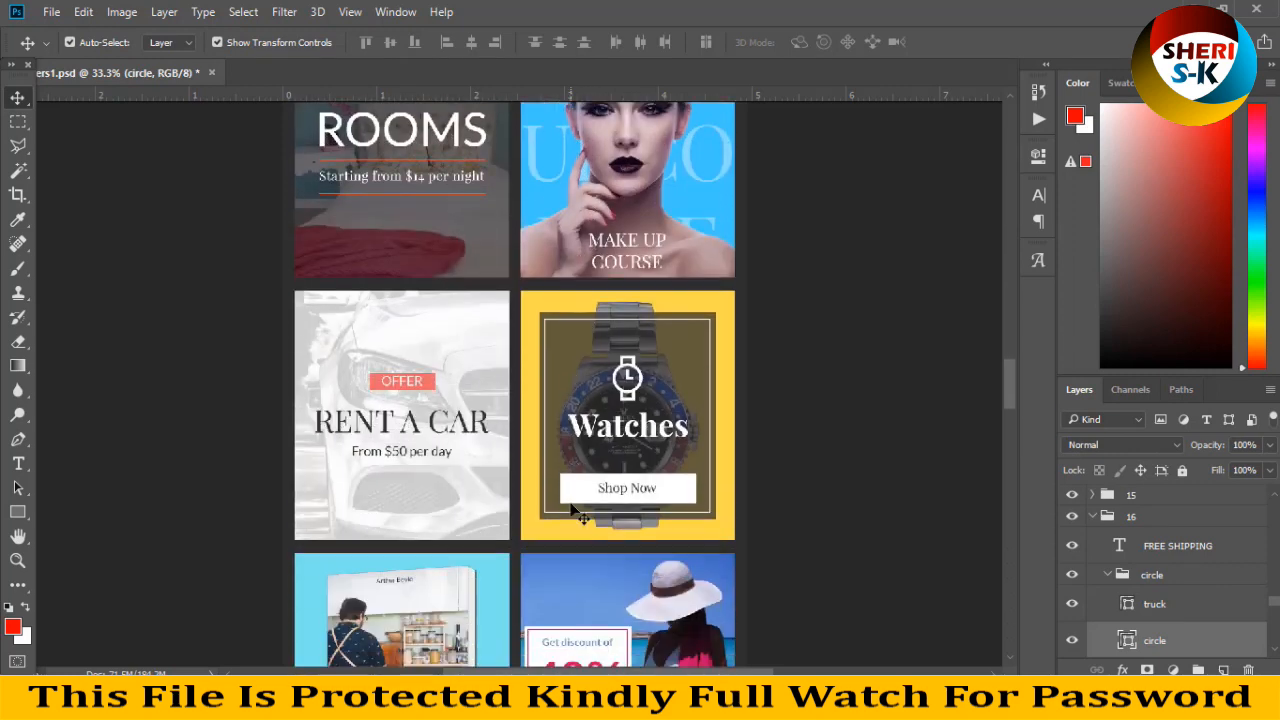
scroll(down, 3)
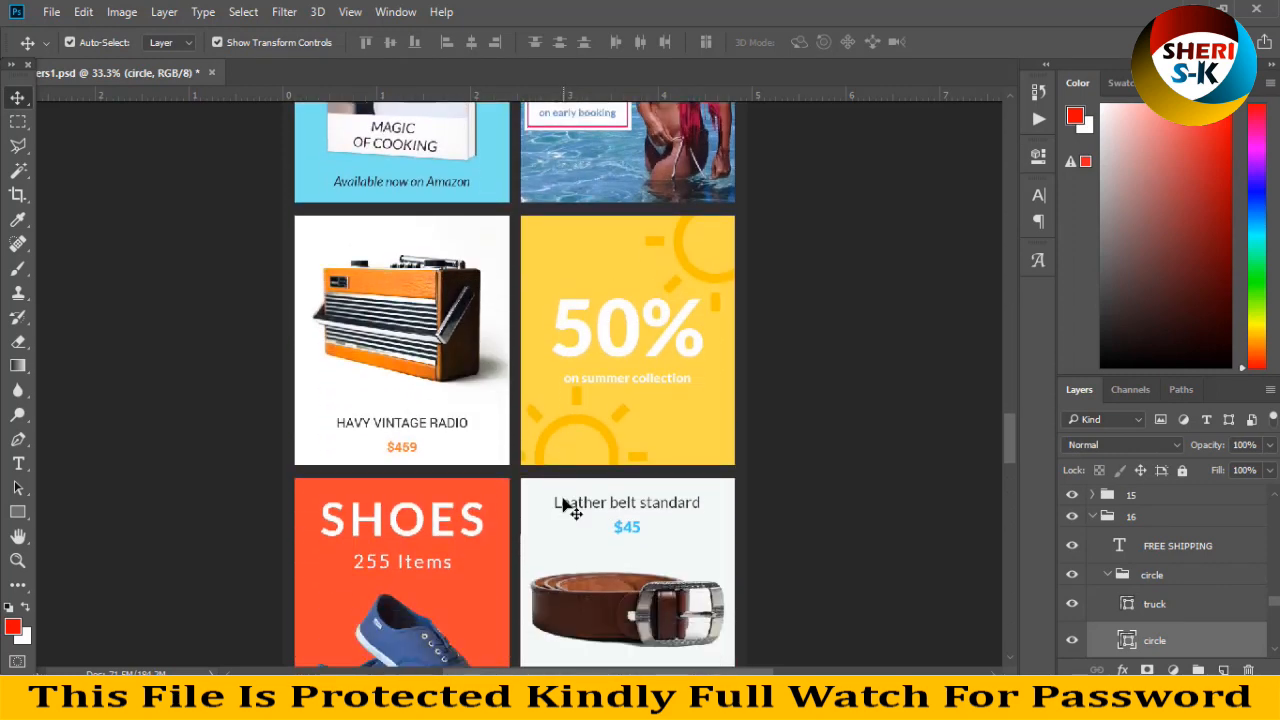
scroll(down, 3)
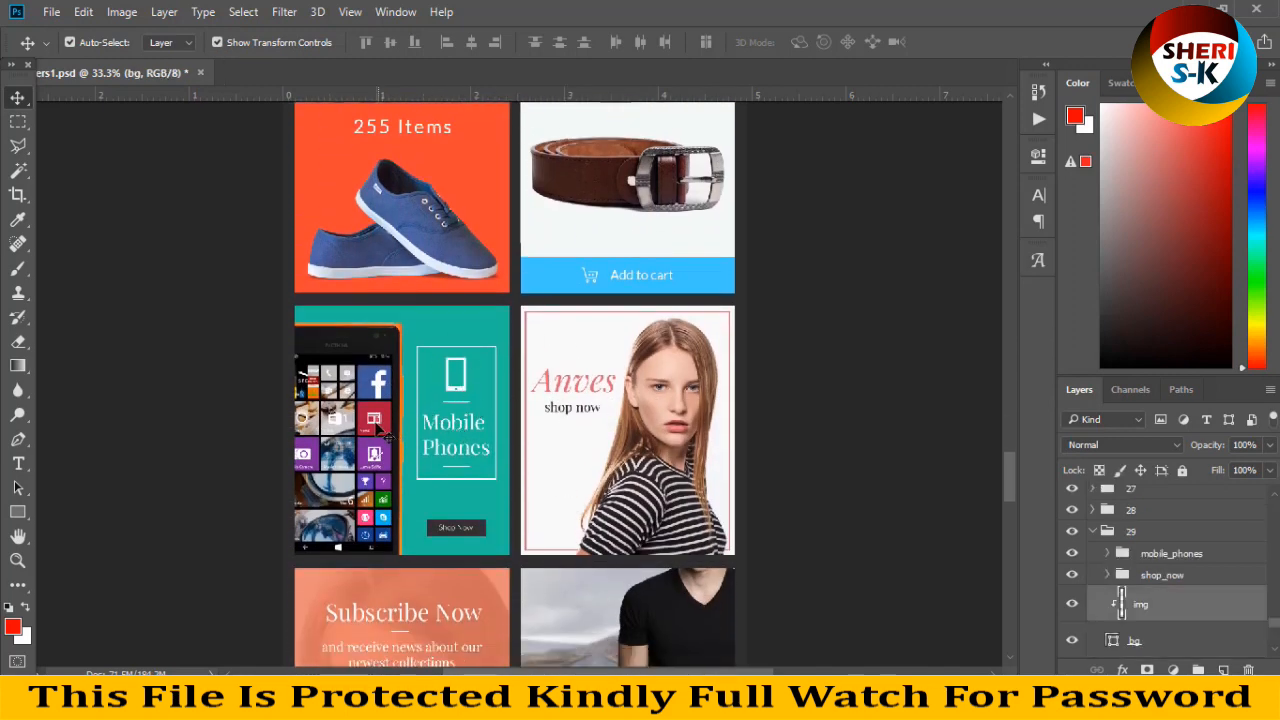
scroll(down, 3)
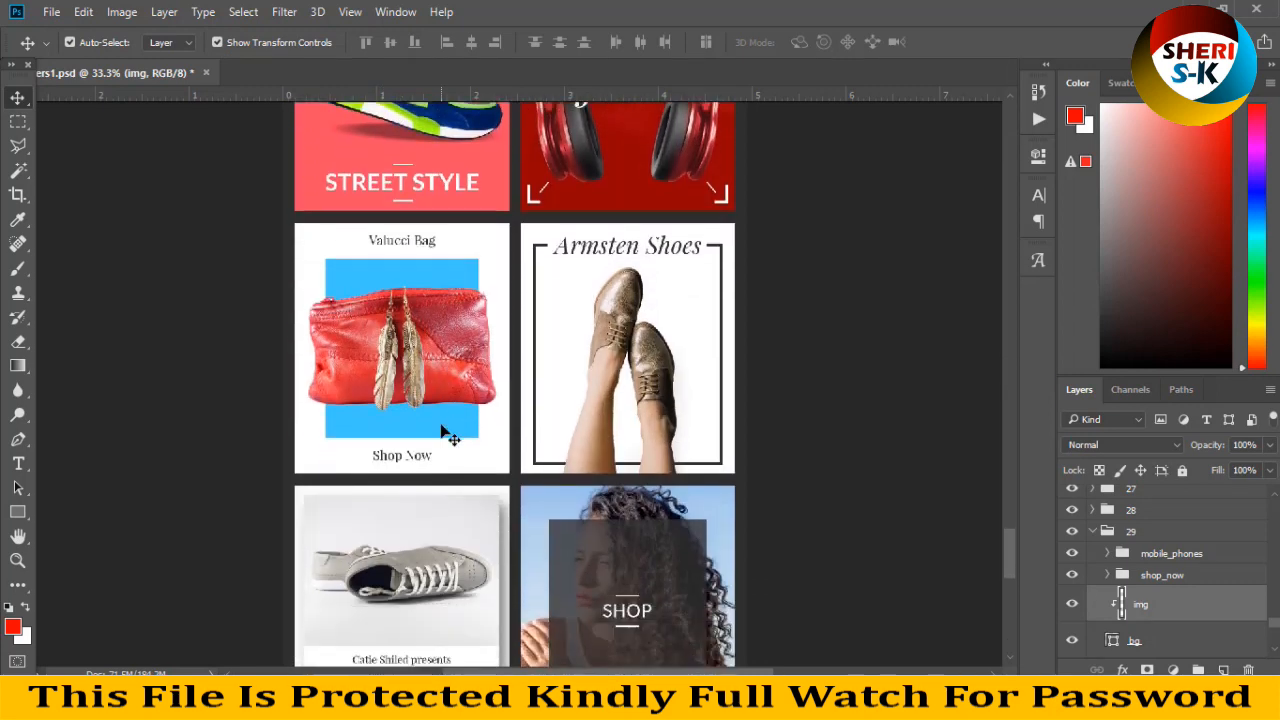
scroll(down, 3)
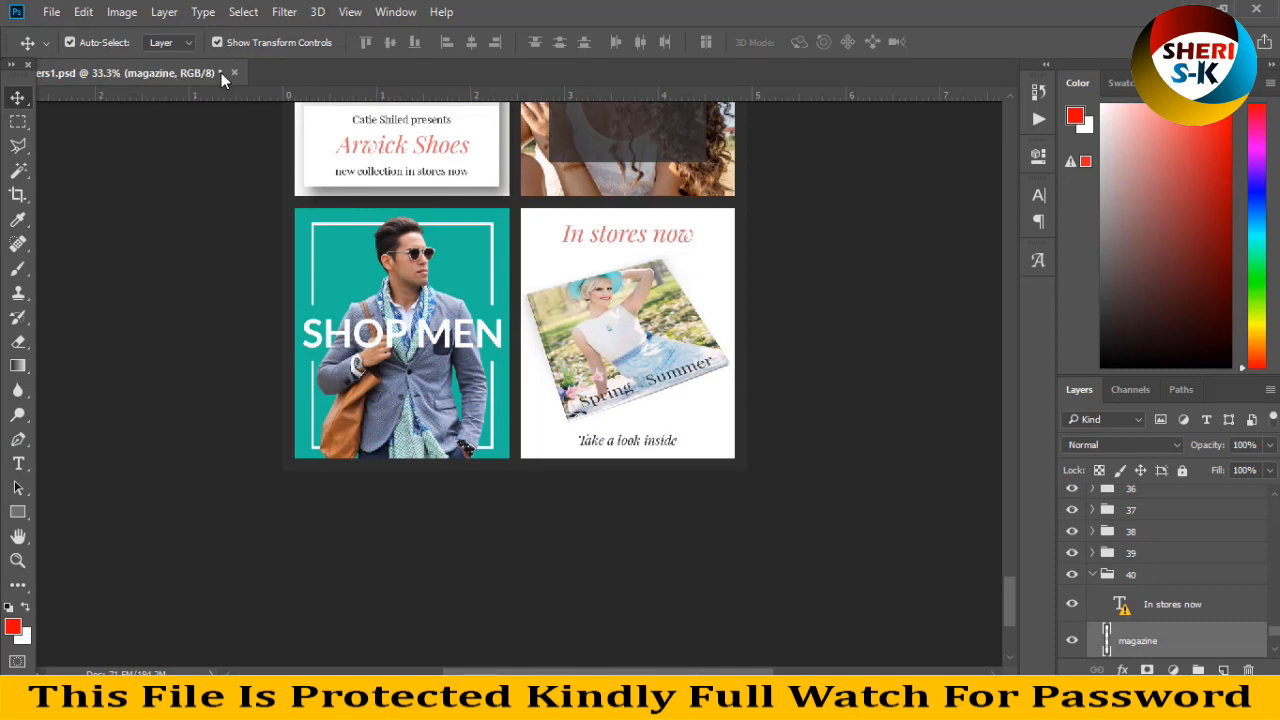
- Close banners1, move to banners2 and select the Burger banner's background layer
click(234, 72)
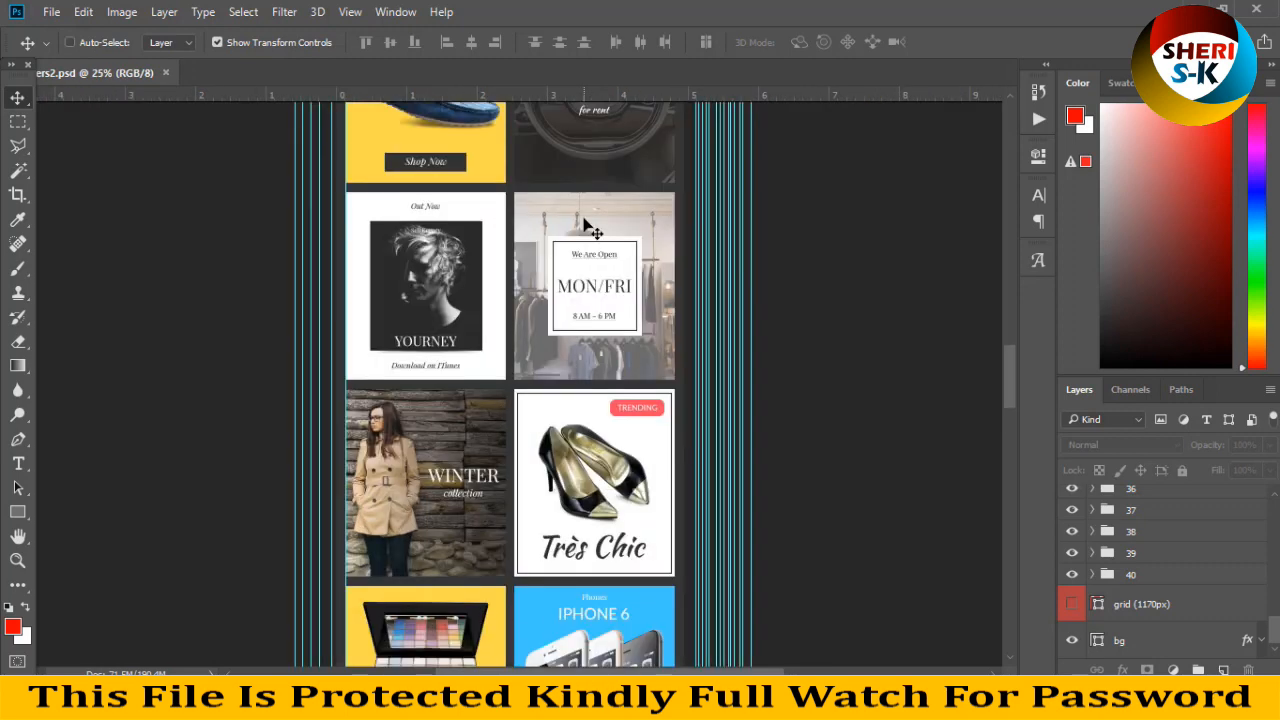
scroll(down, 3)
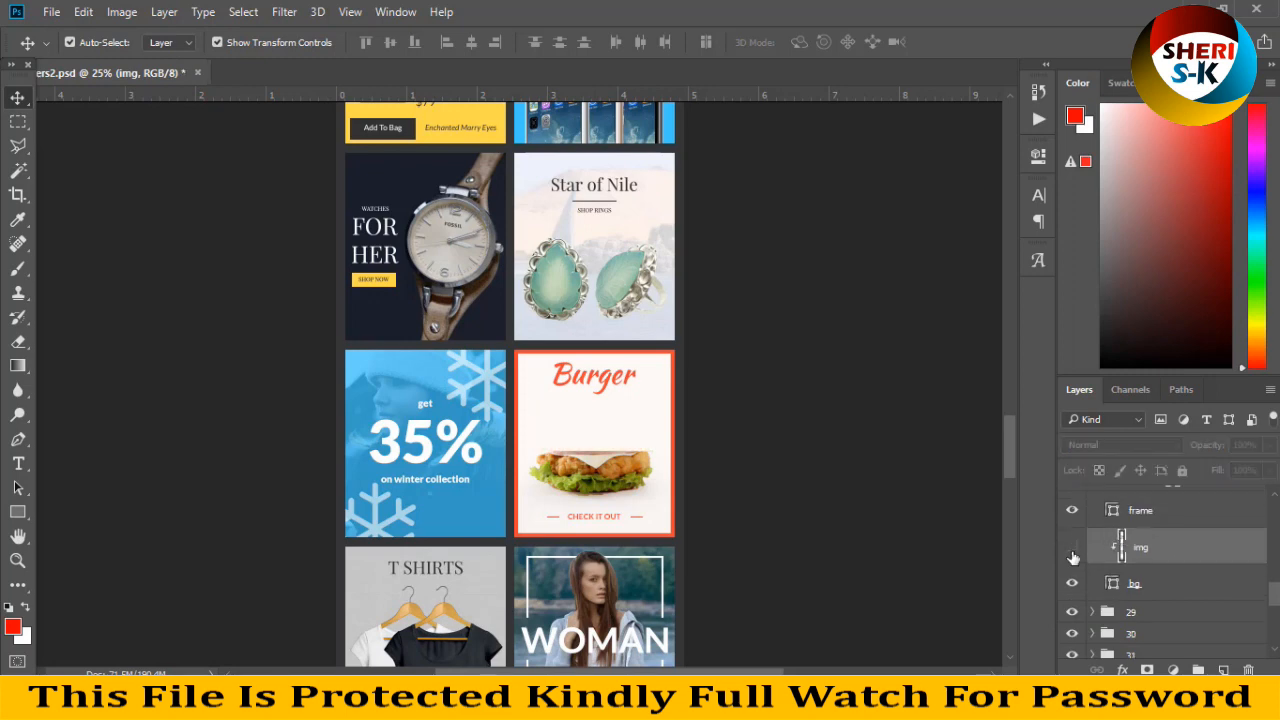
click(1072, 548)
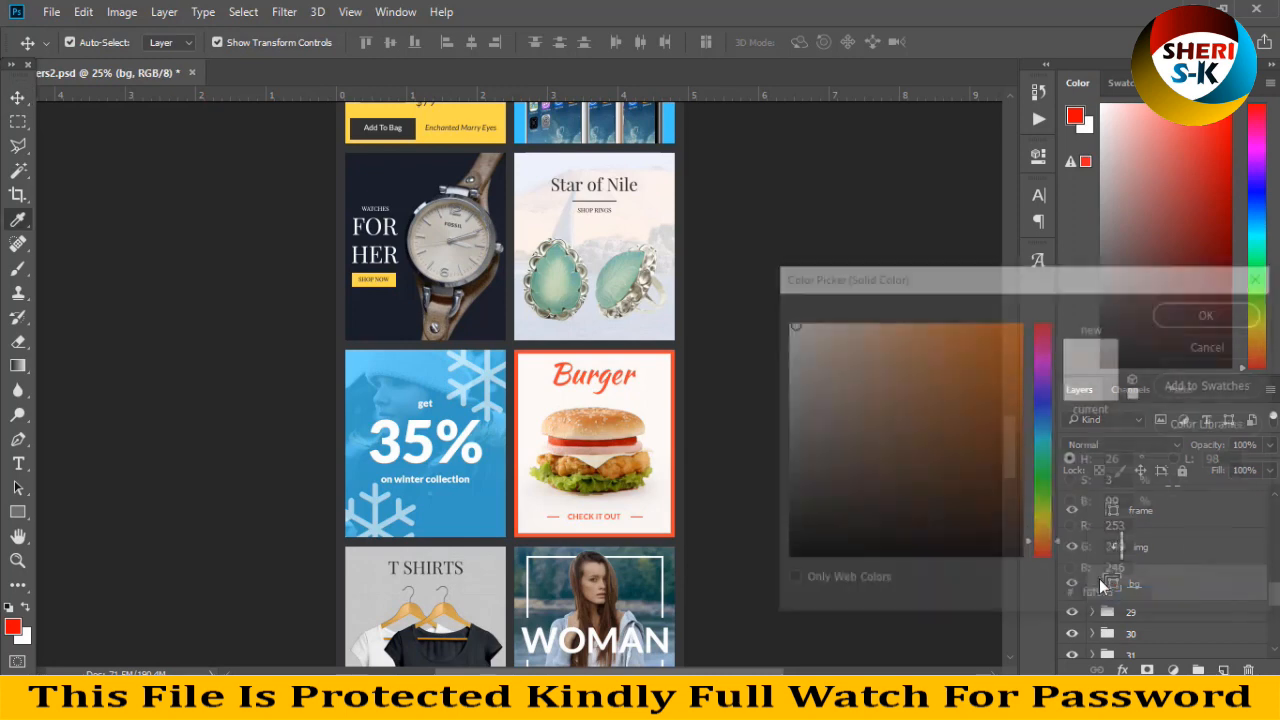
- Recolour the Burger banner's frame overlay, trying green before applying the final pink
click(980, 388)
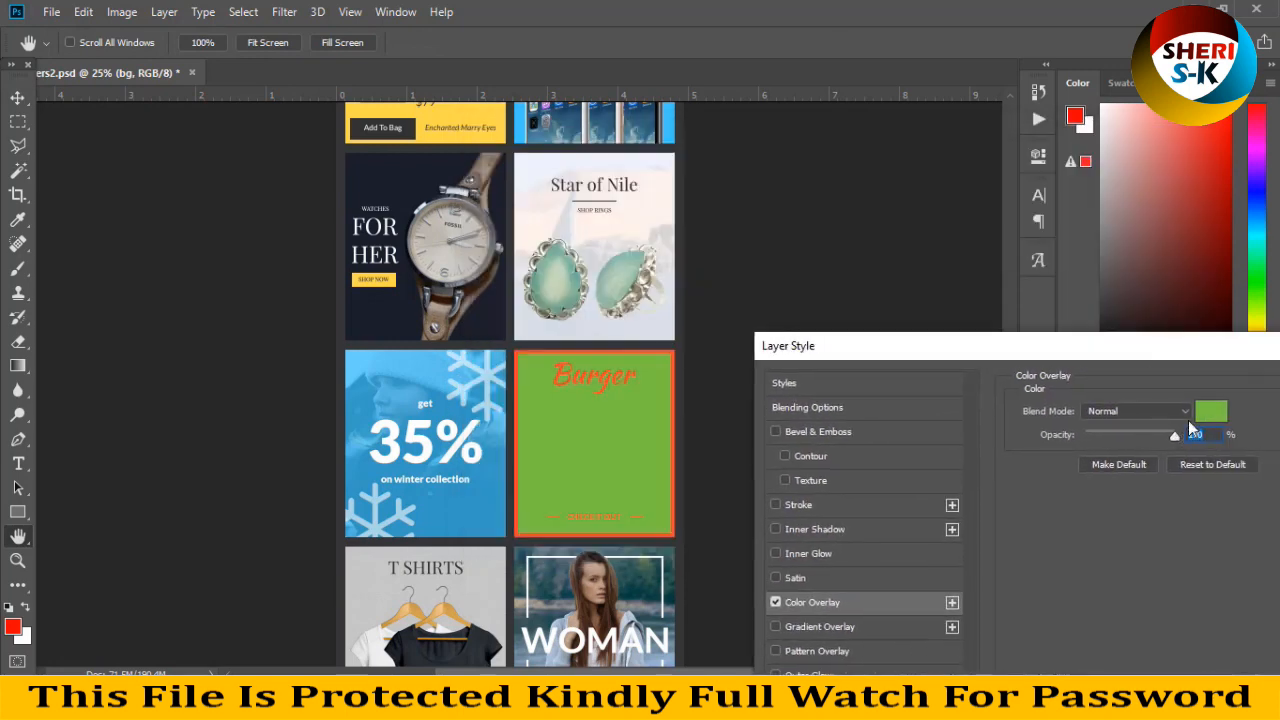
click(1212, 410)
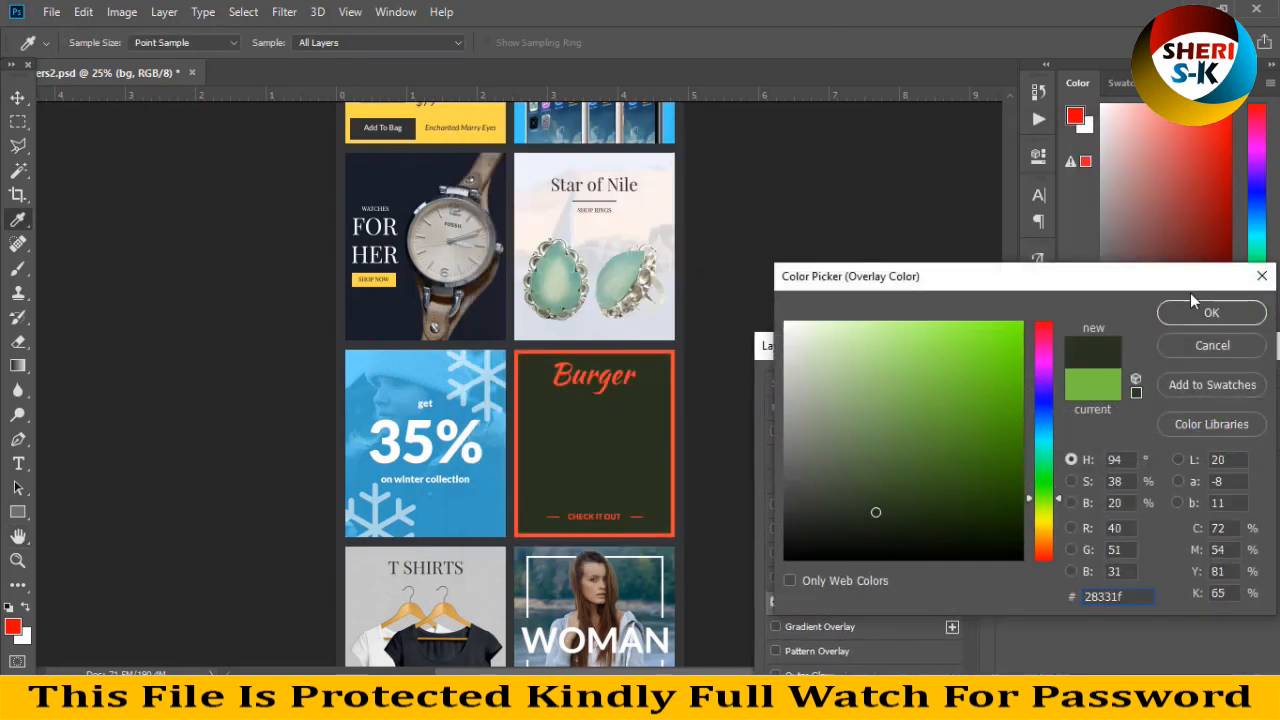
click(1212, 312)
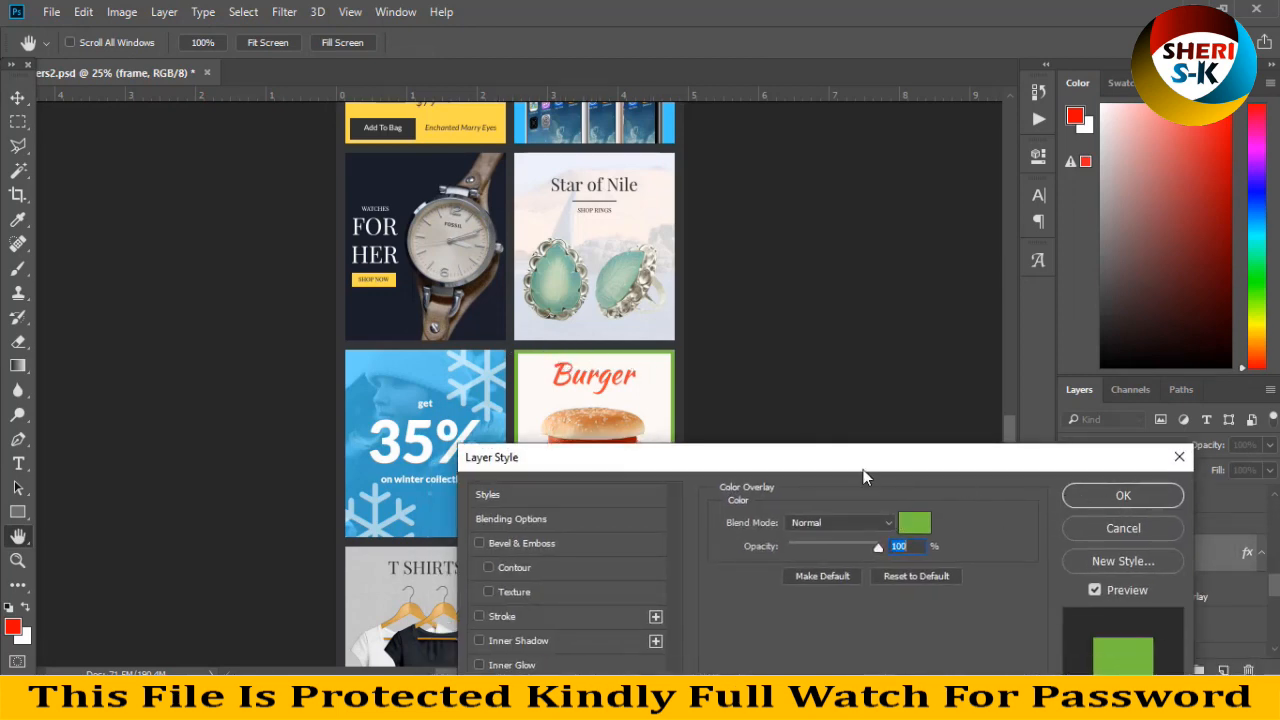
click(912, 522)
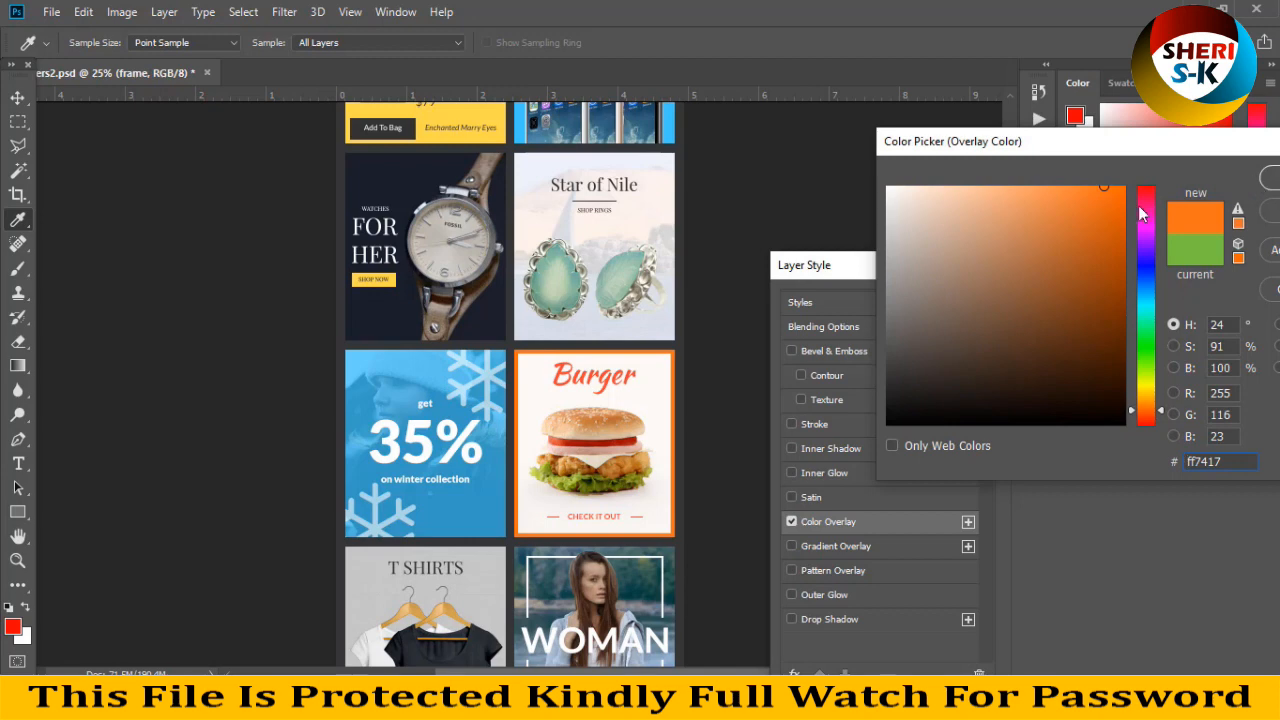
click(1142, 210)
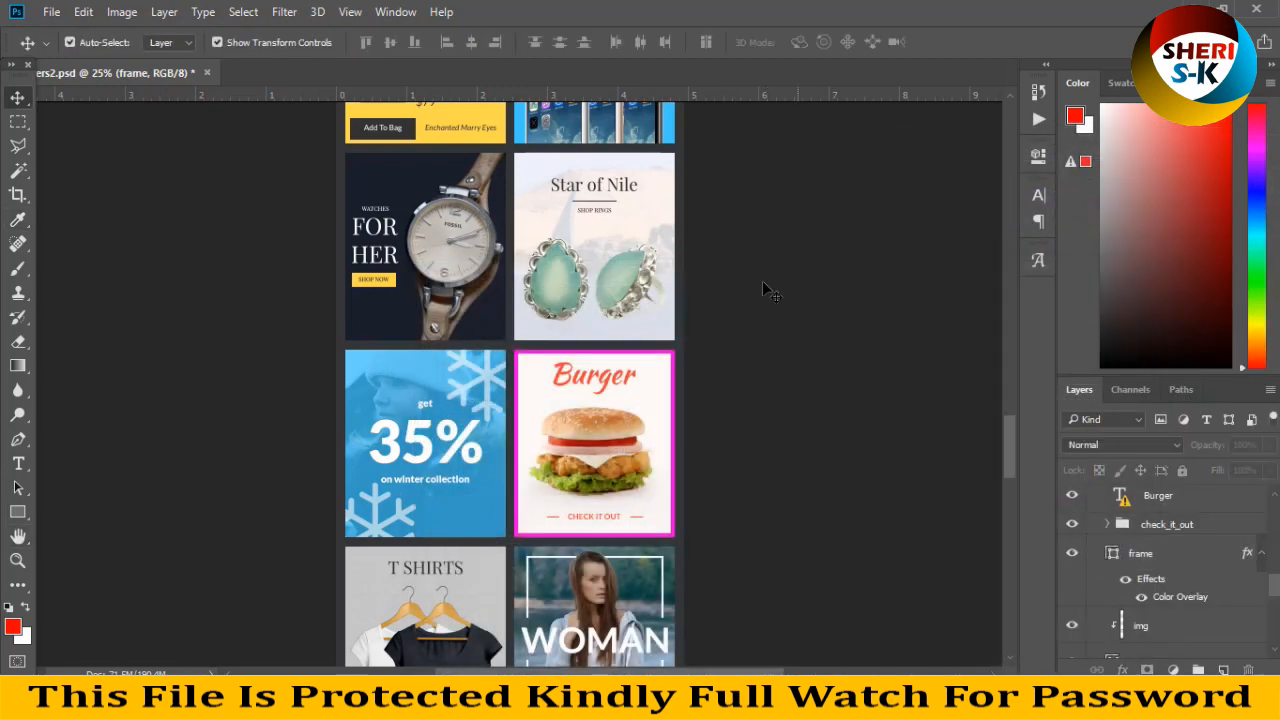
- Browse down to the Coupon Code banner, then switch back to the banner pack folder
scroll(down, 3)
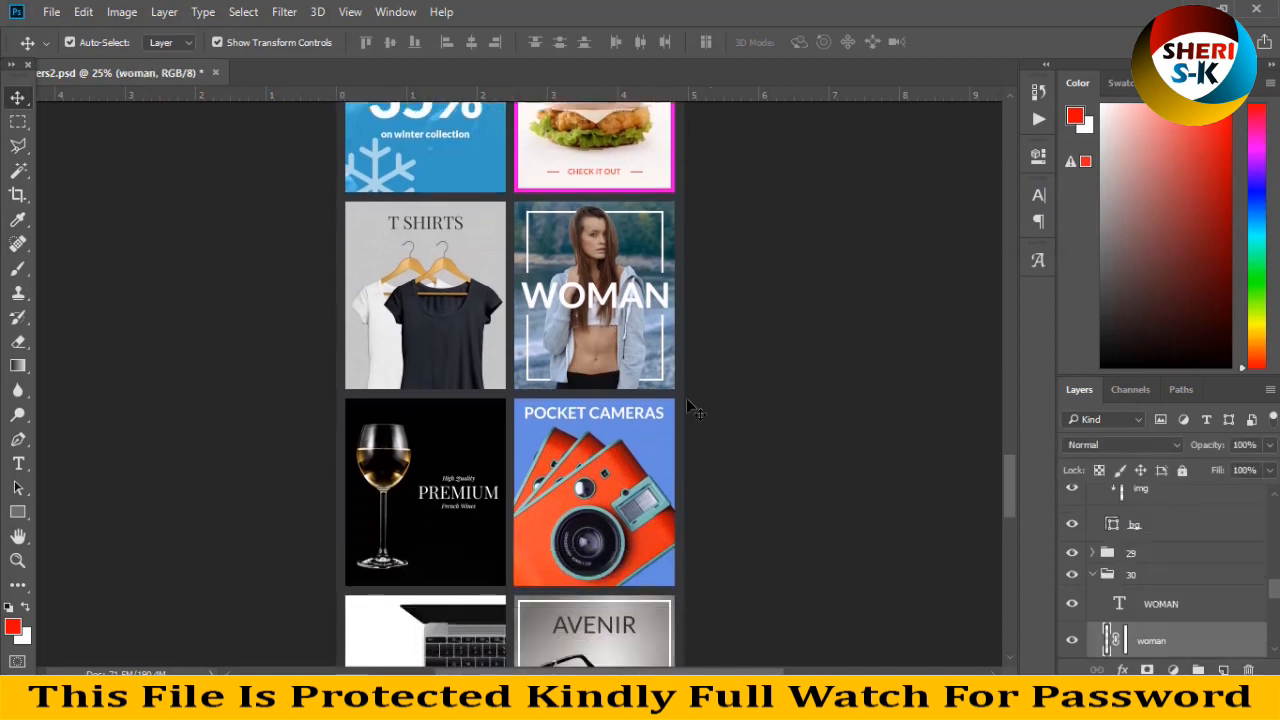
scroll(down, 3)
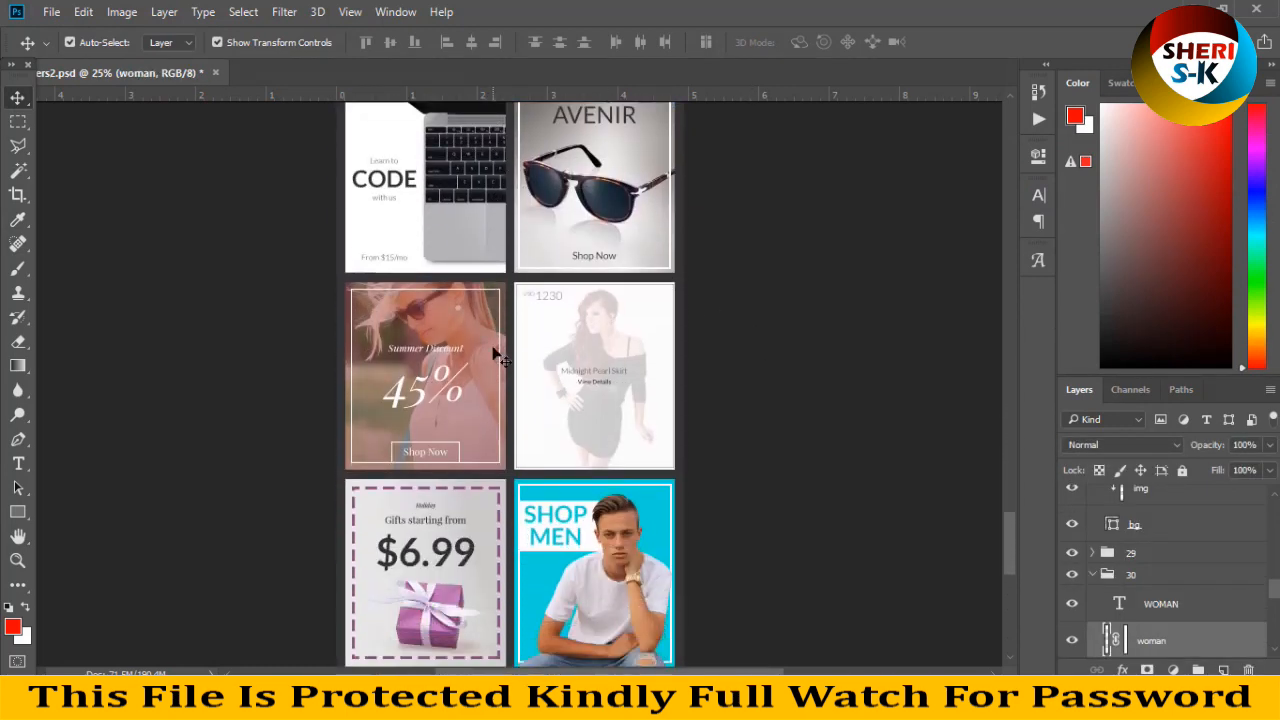
scroll(down, 3)
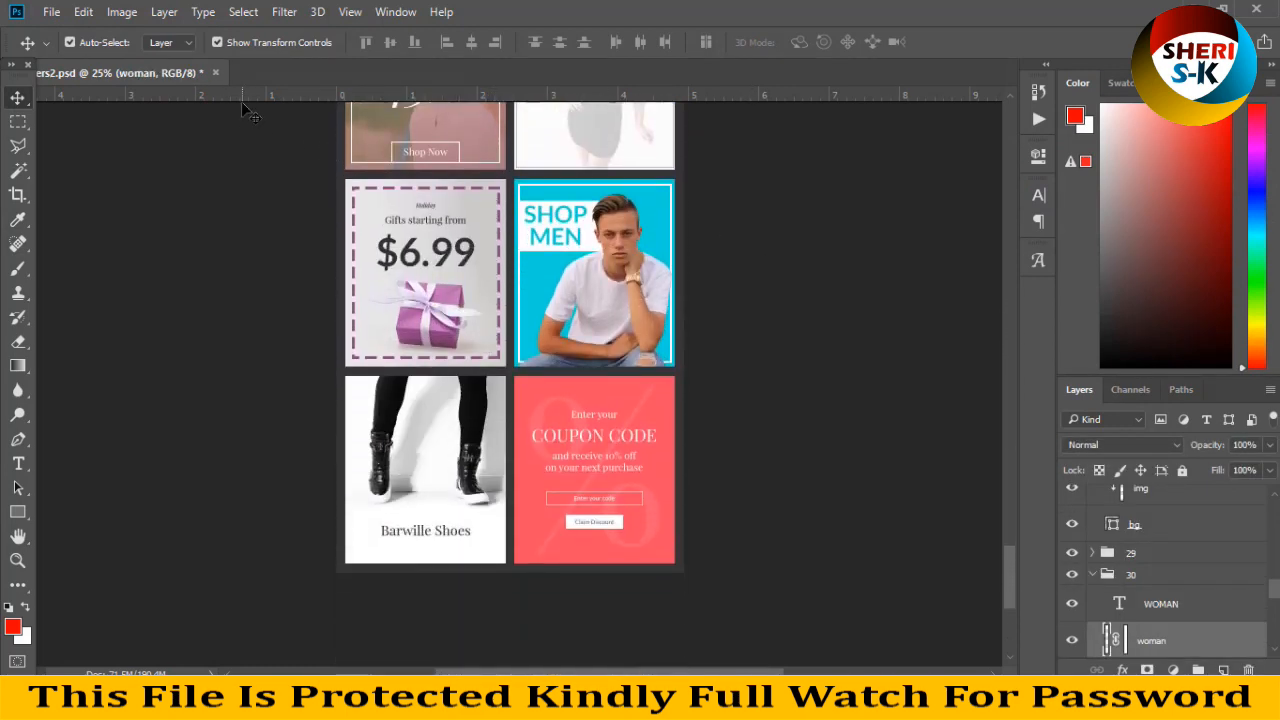
click(216, 72)
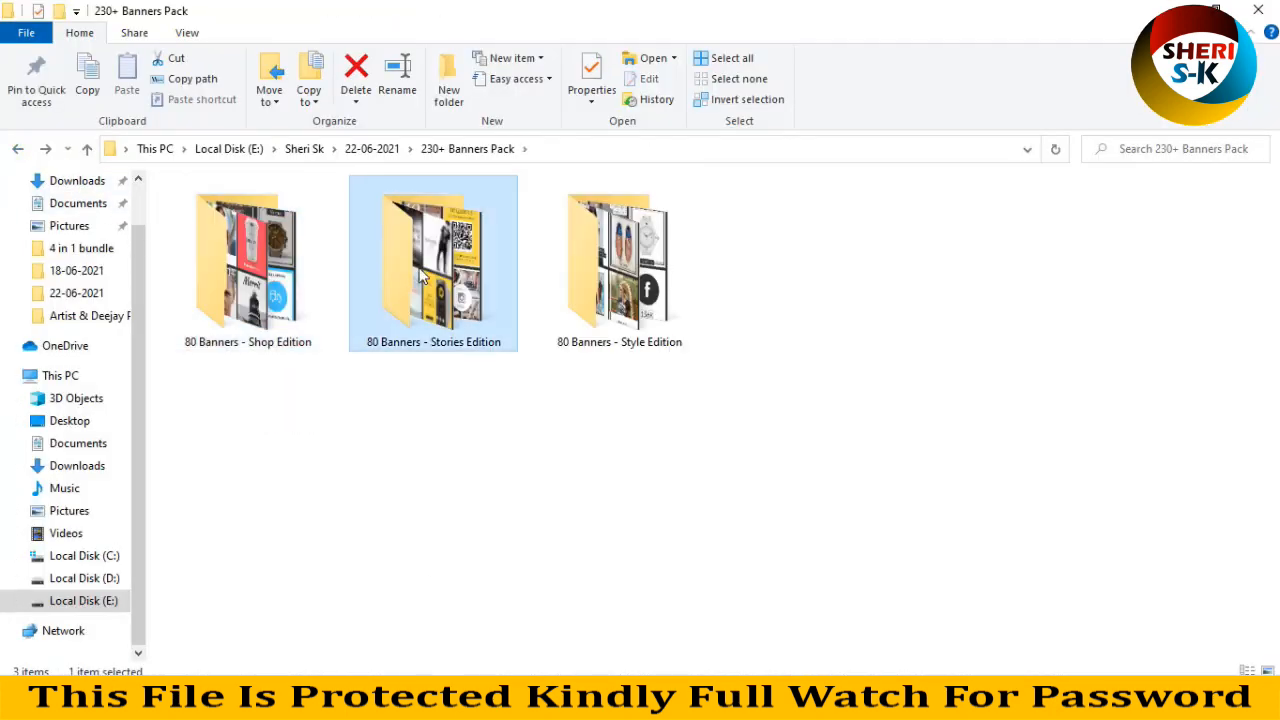
- Enter the 80 Banners - Stories Edition folder and drag banners1 into Photoshop
double_click(432, 260)
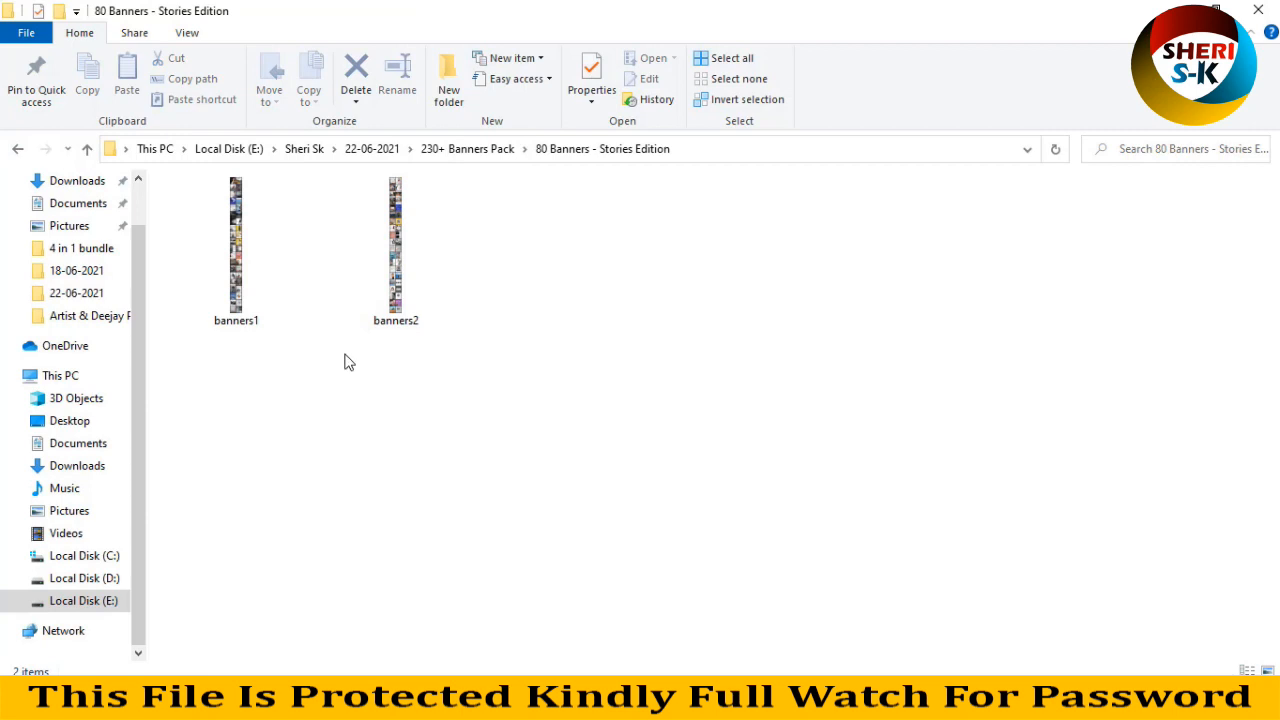
drag(236, 250, 562, 590)
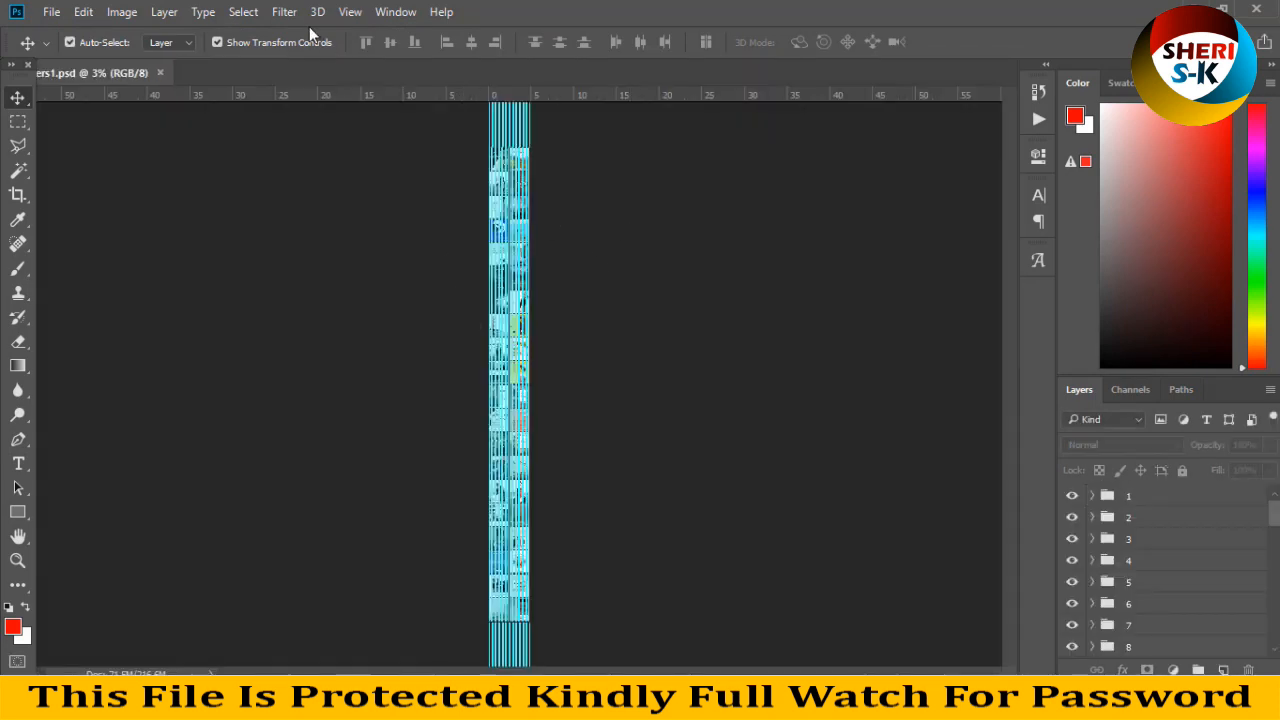
- Untick View > Extras to hide guides on the Stories banners1 sheet
click(350, 12)
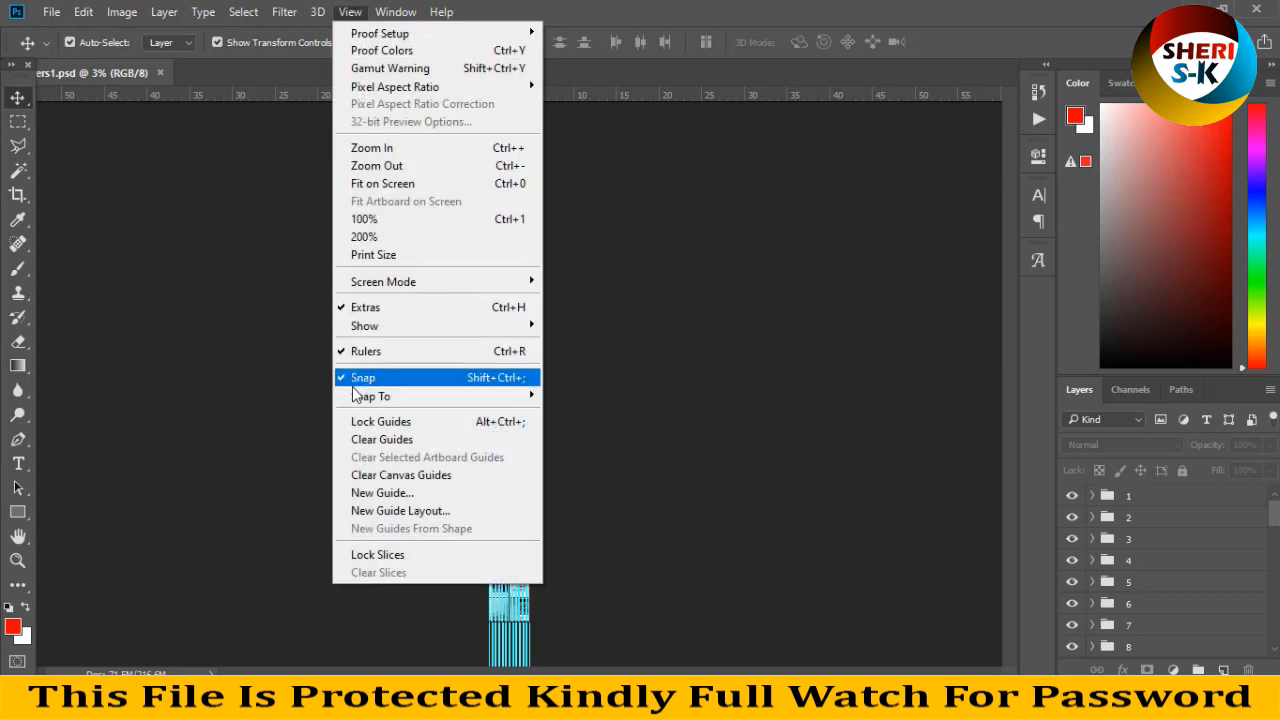
mouse_move(364, 308)
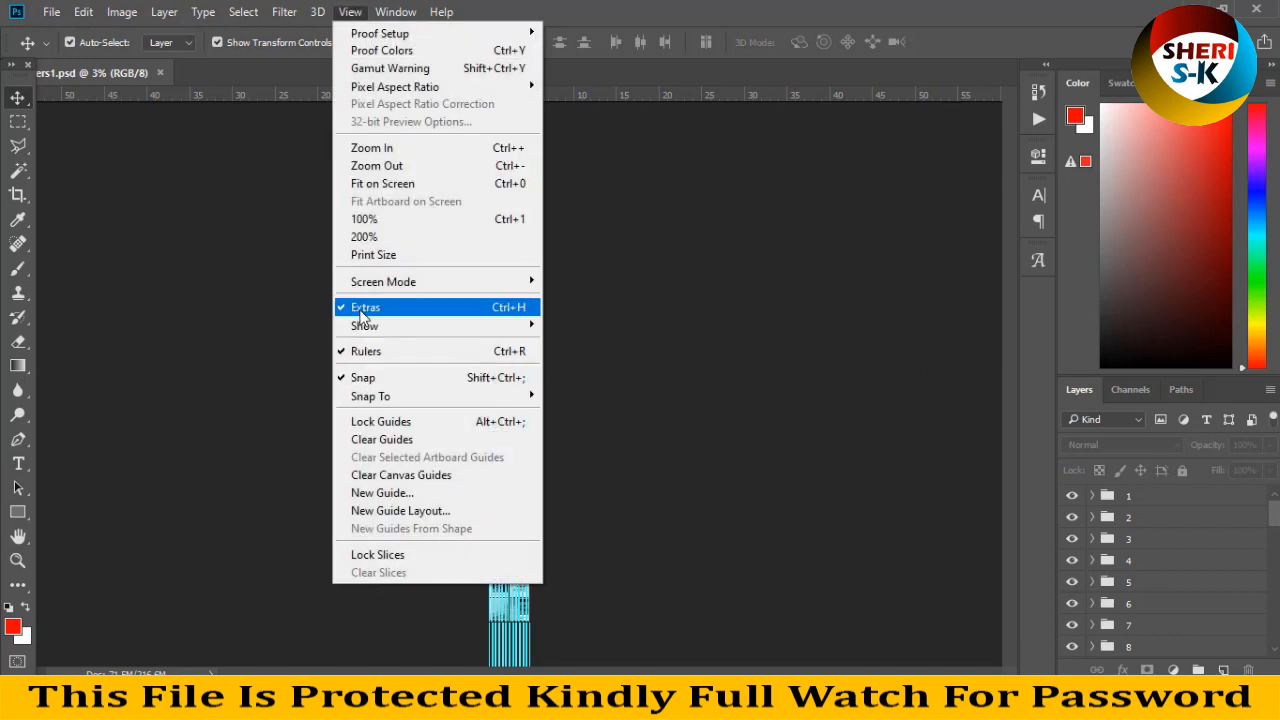
click(364, 308)
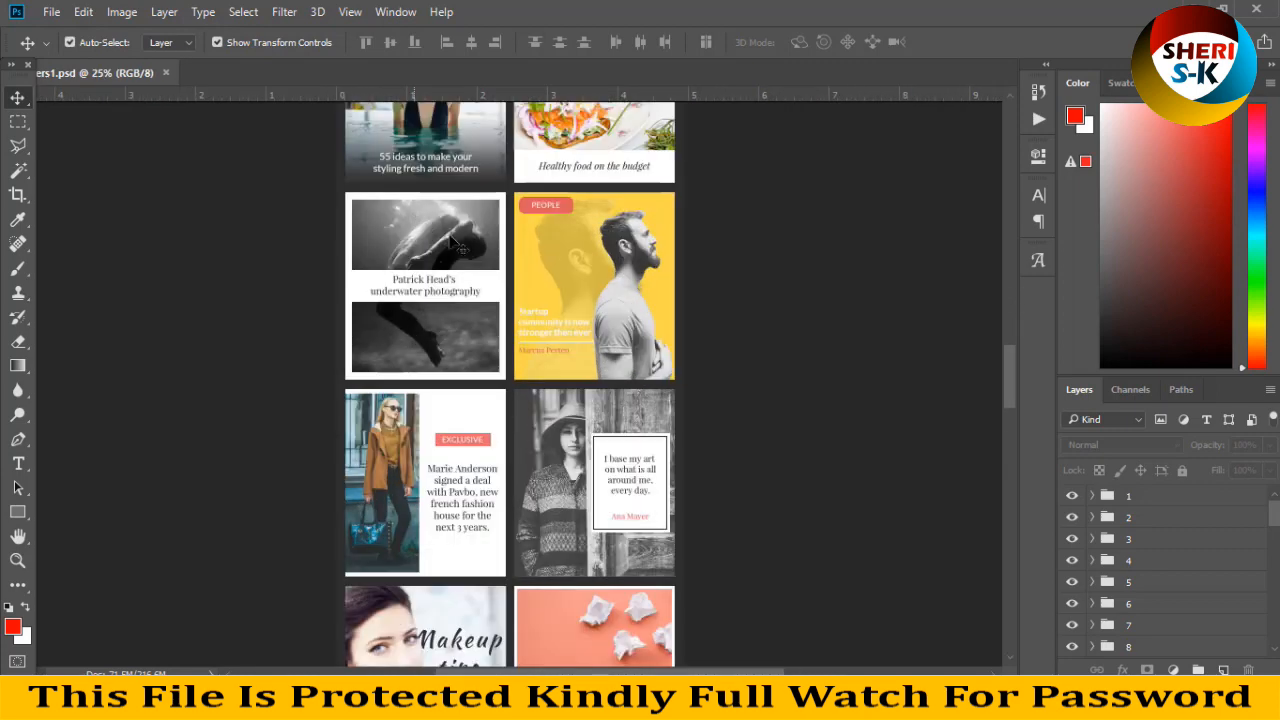
- Scroll through the Stories banners down to Smart Watch and Austria
scroll(down, 3)
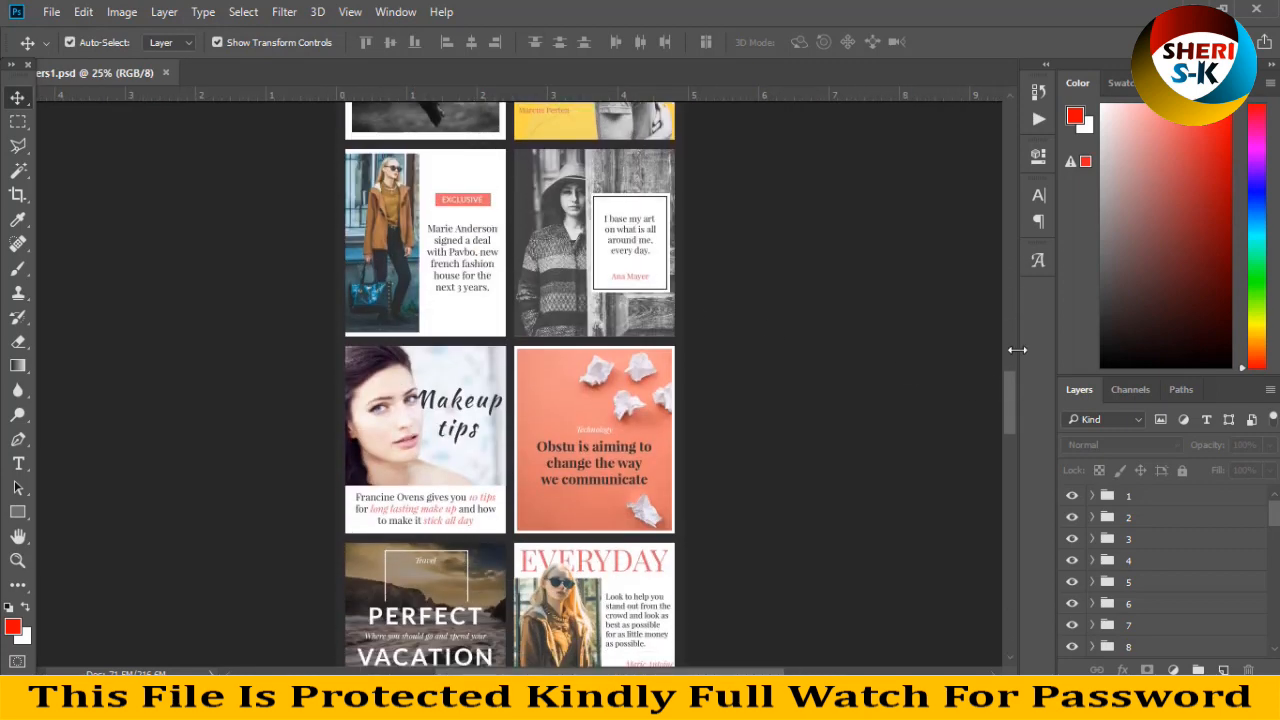
scroll(down, 3)
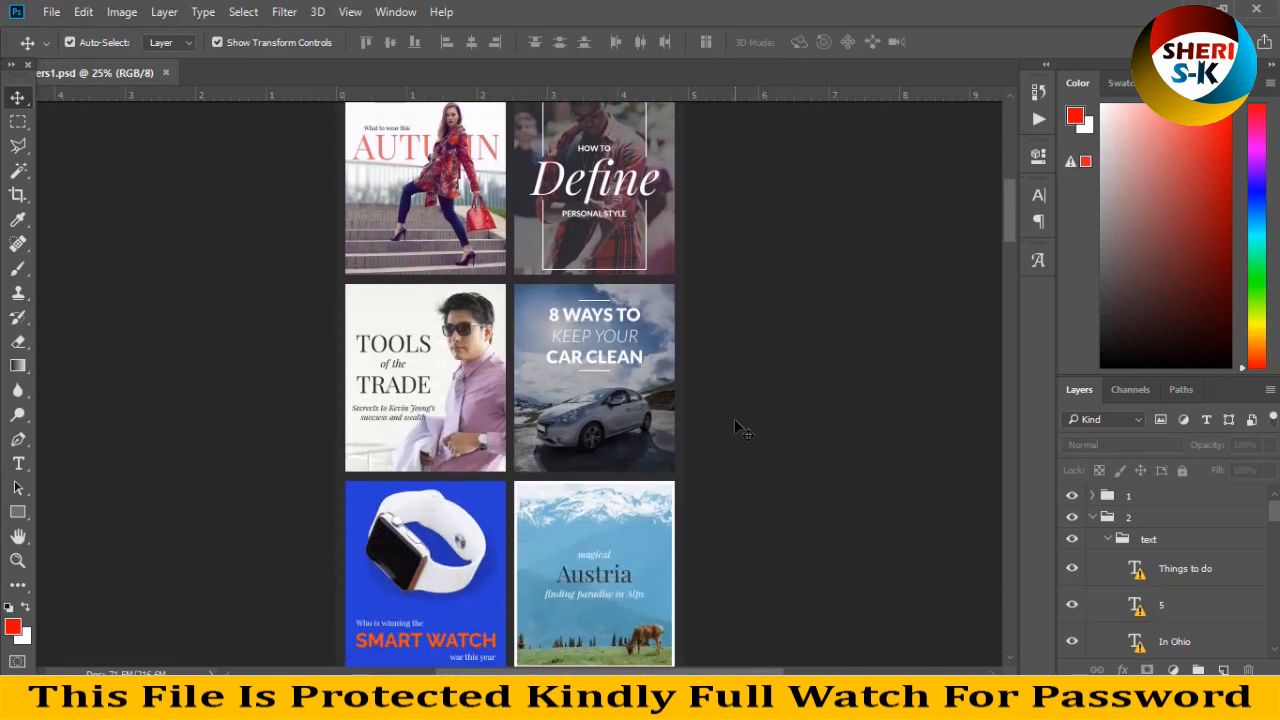
scroll(down, 3)
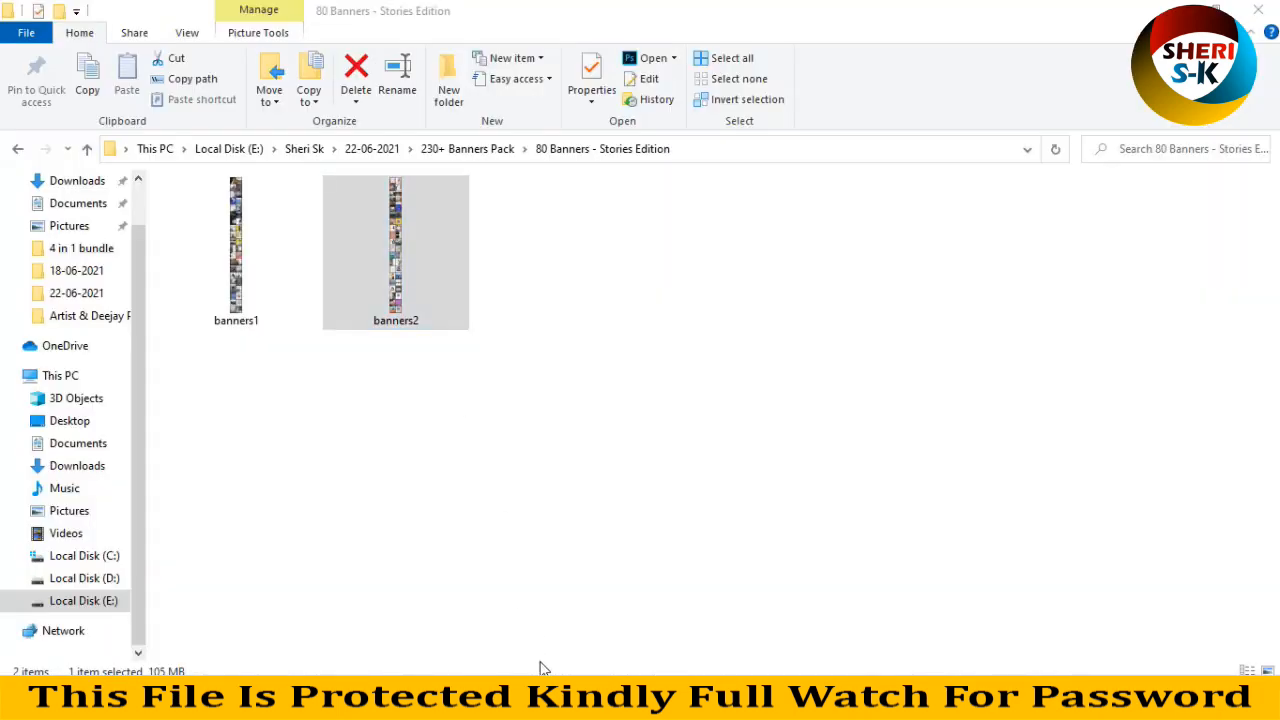
- Enter the 80 Banners - Style Edition folder and drag banners1 and banners2 into Photoshop
double_click(396, 250)
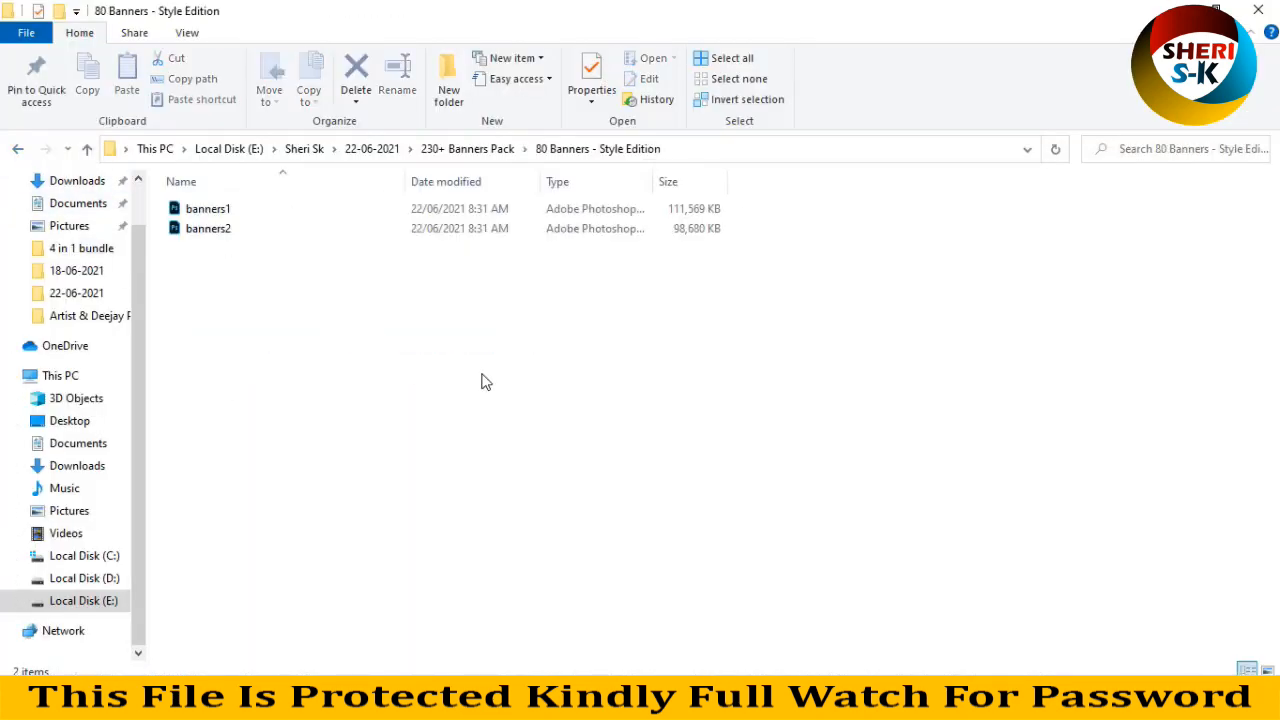
drag(208, 208, 564, 394)
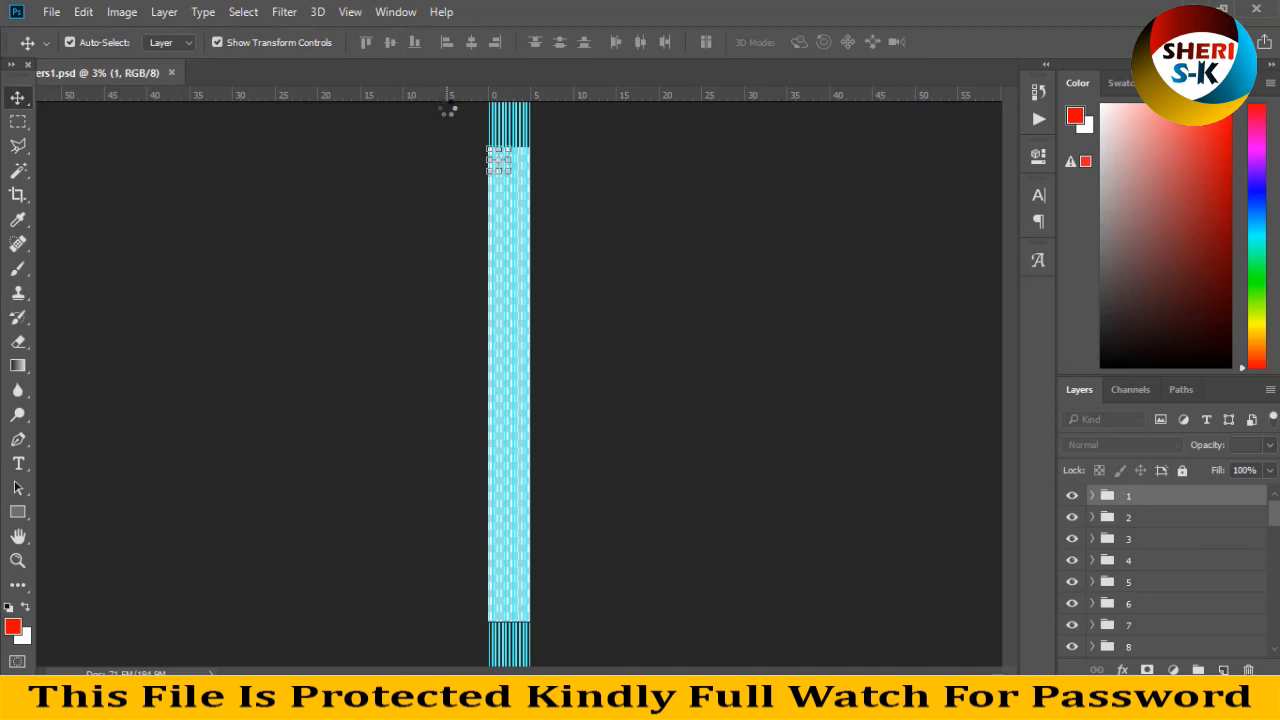
- Switch to the Style Edition banners2 sheet and scroll through its numbered layer groups
click(270, 72)
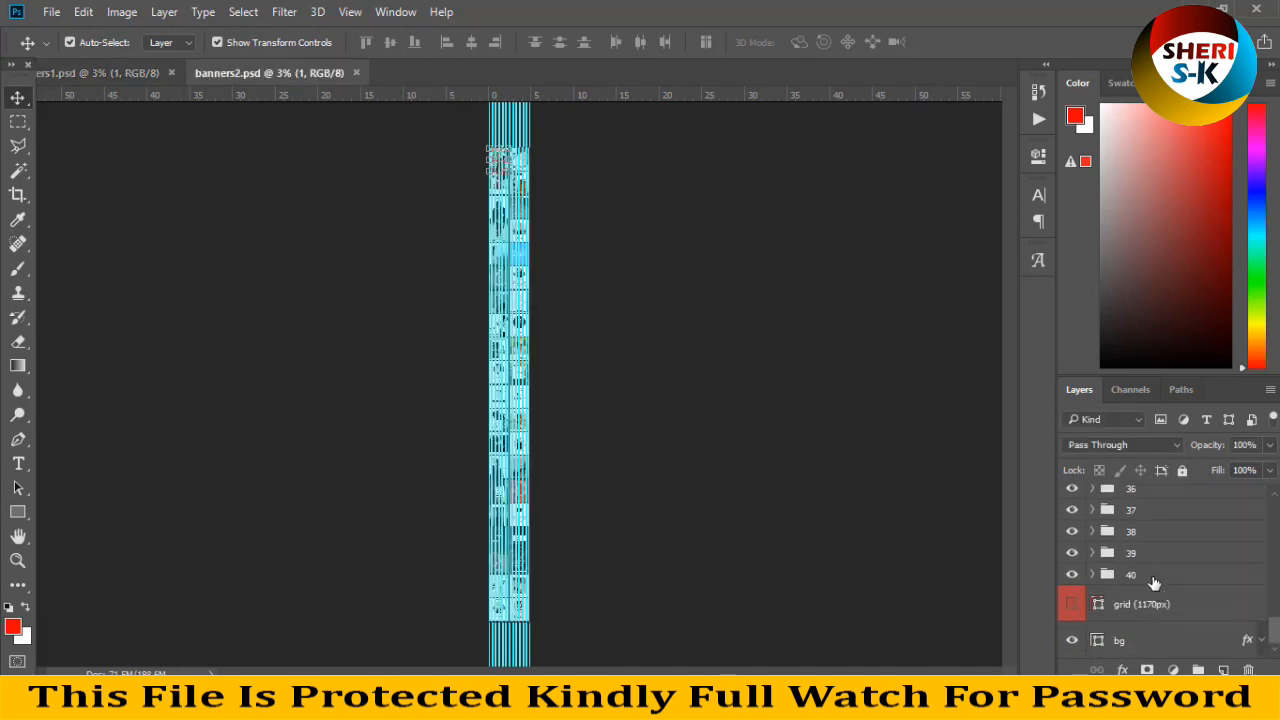
scroll(down, 3)
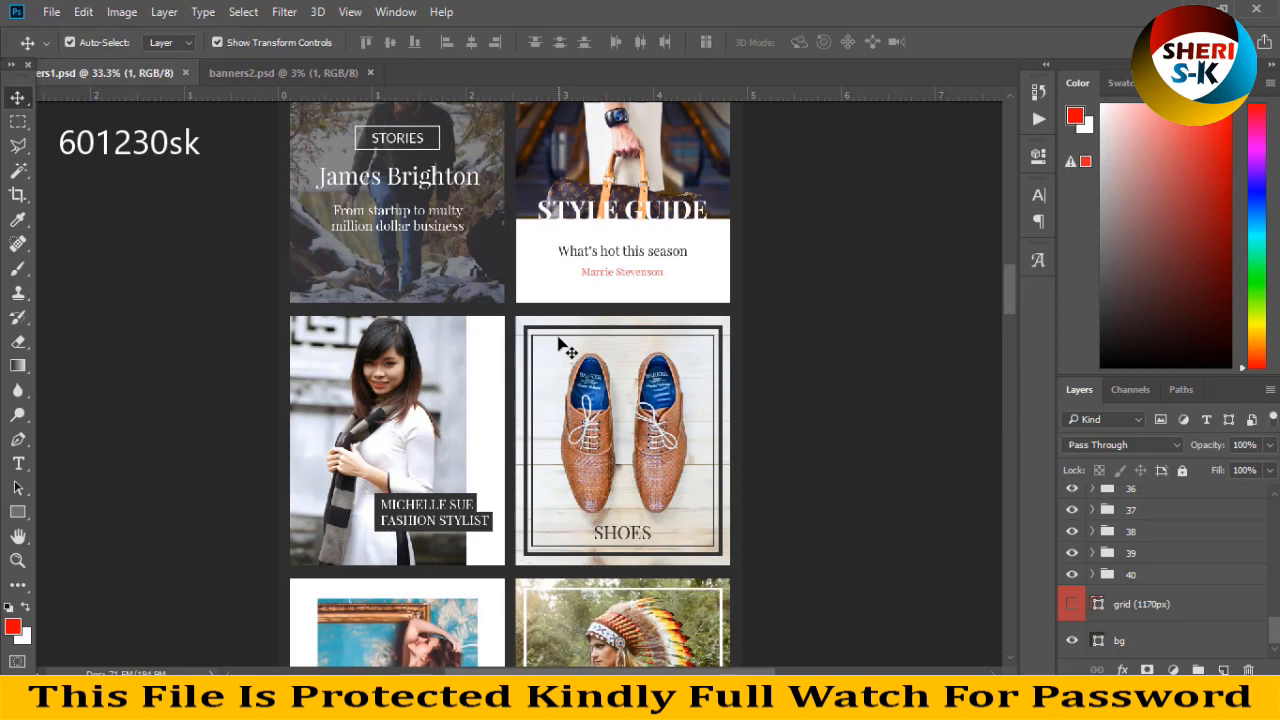
- Scroll through the banners1 Style Edition sheet to browse its banners
scroll(down, 3)
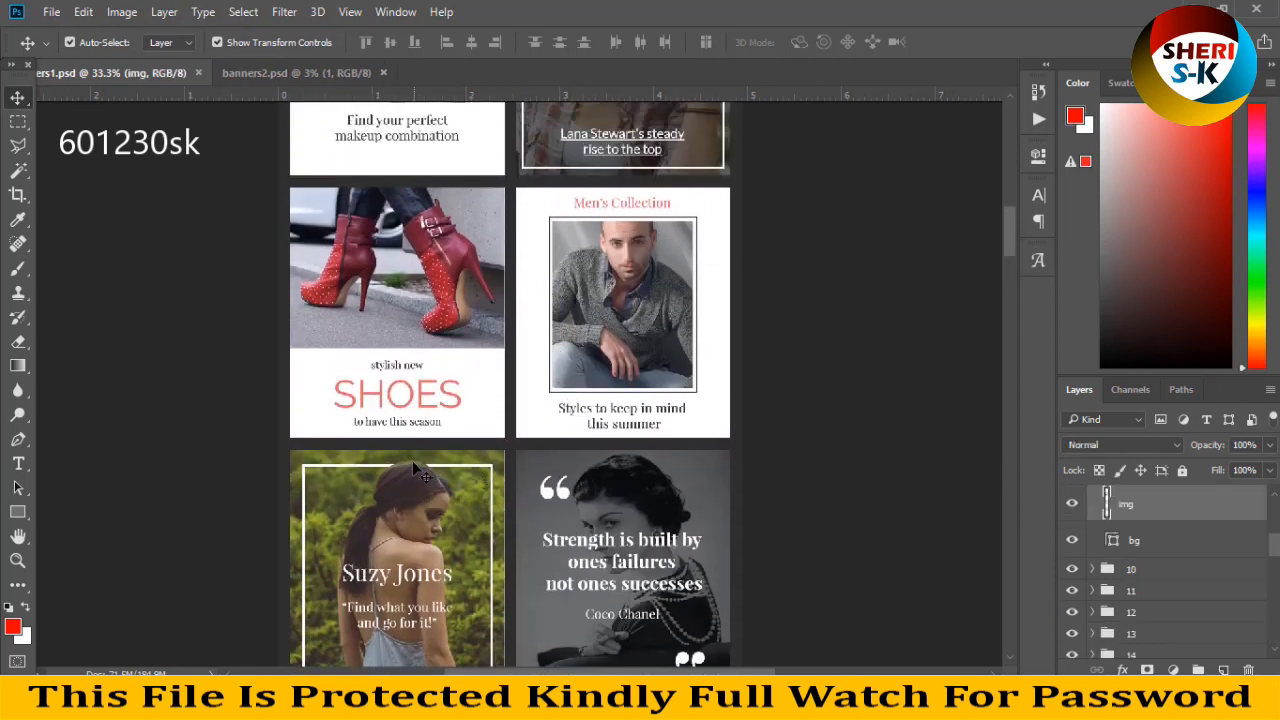
scroll(down, 3)
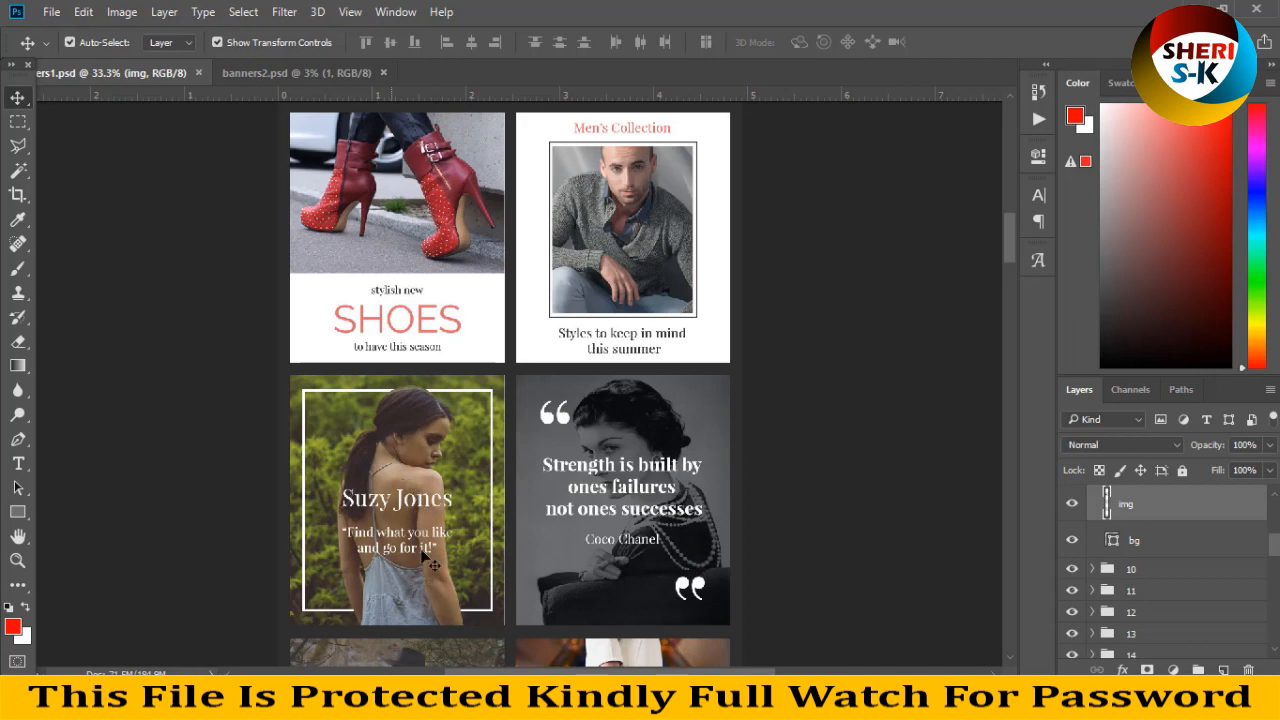
scroll(up, 3)
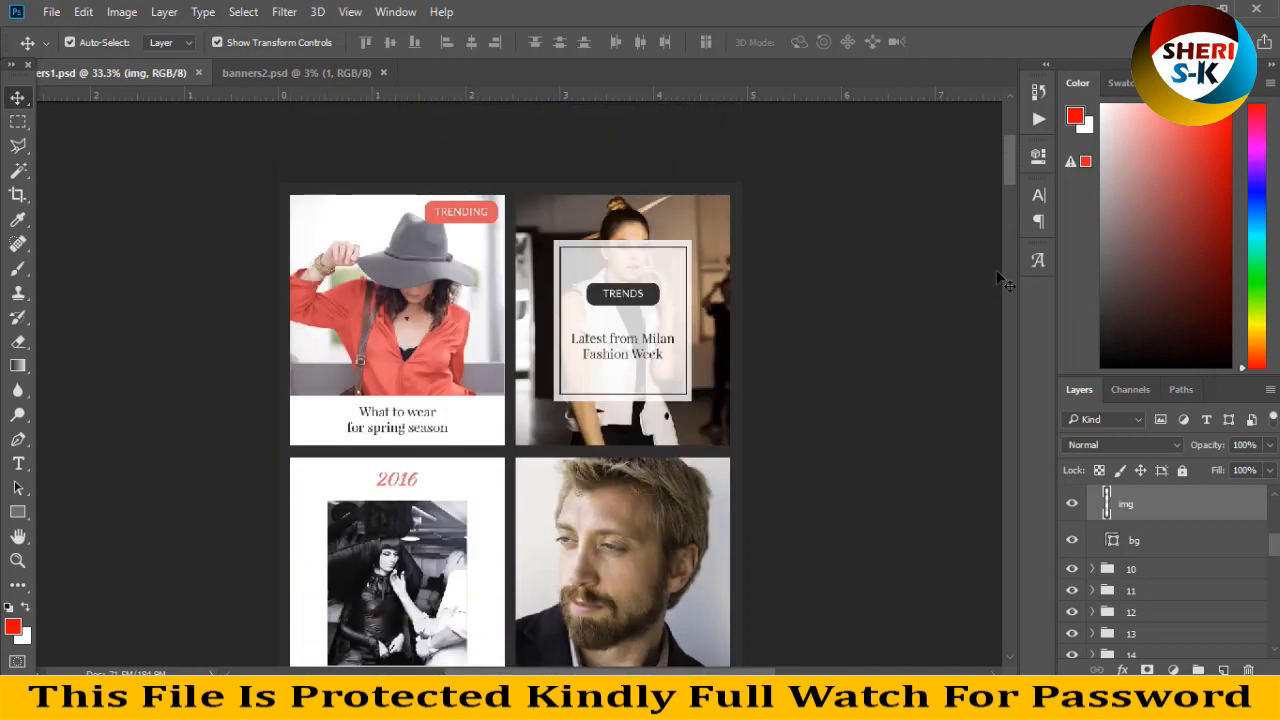
scroll(down, 3)
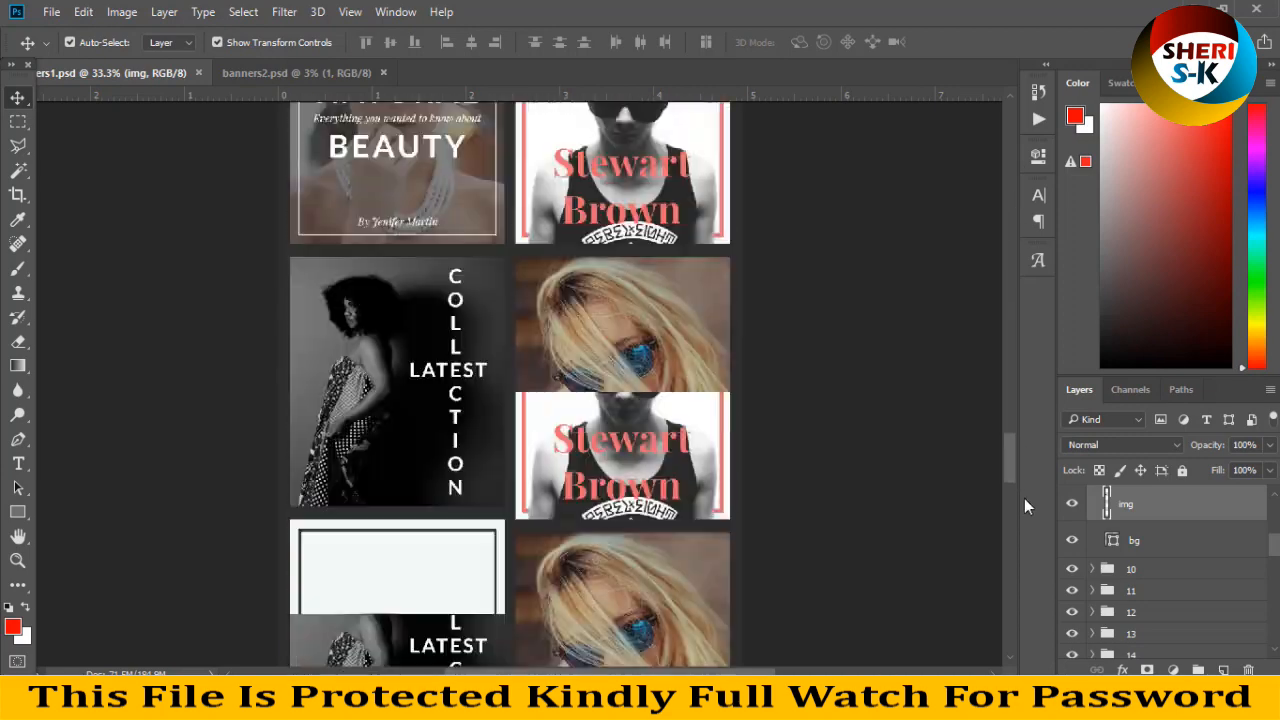
- Browse the banners2 sheet, then return File Explorer to the 230+ Banners Pack folder
click(296, 72)
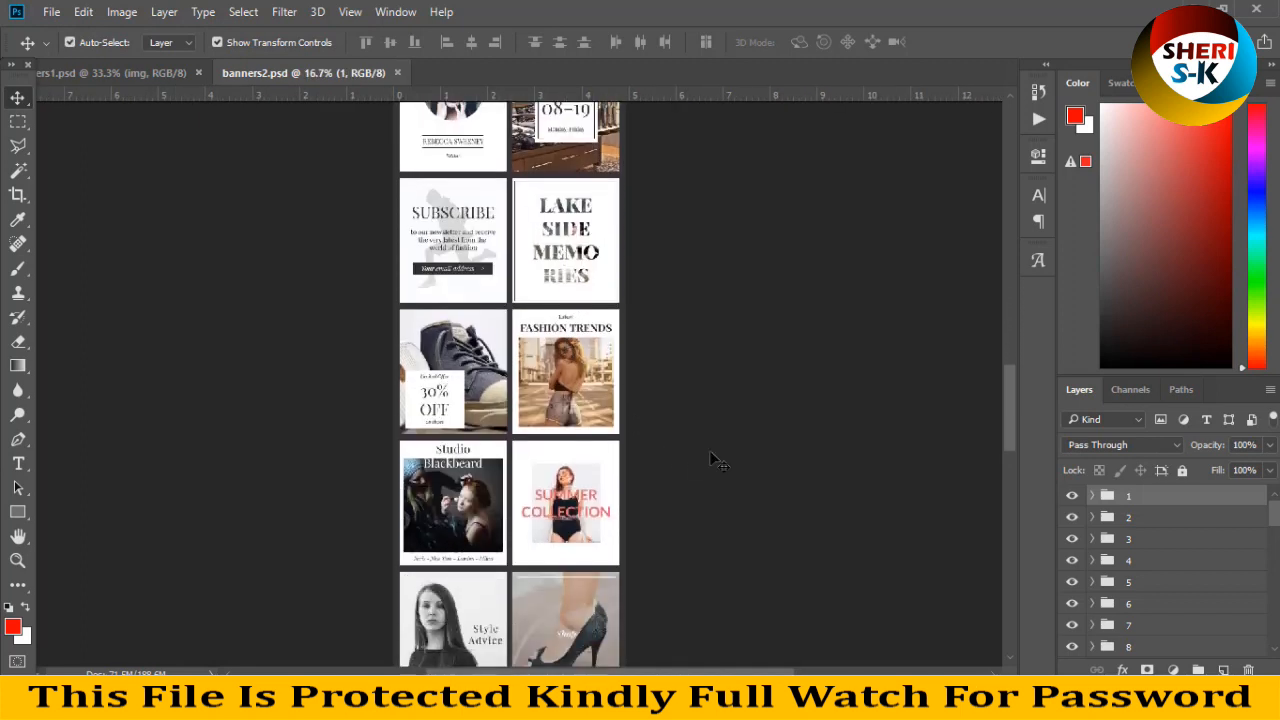
scroll(down, 3)
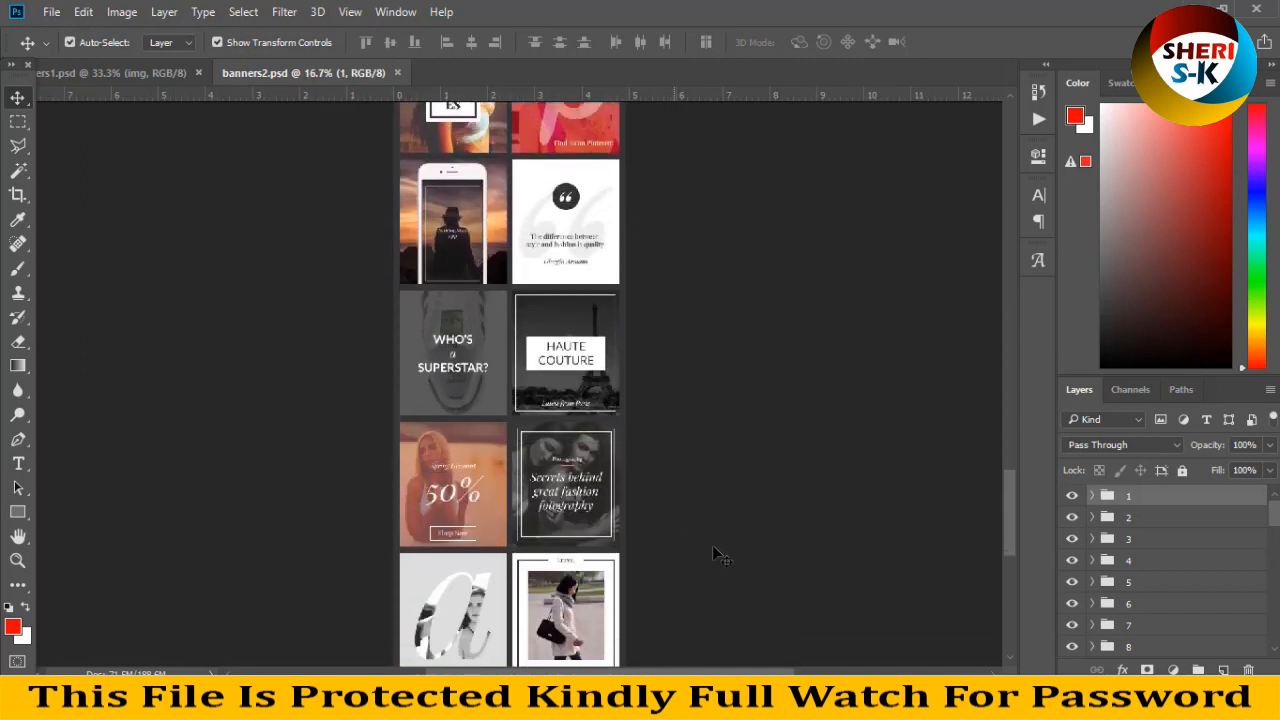
scroll(down, 3)
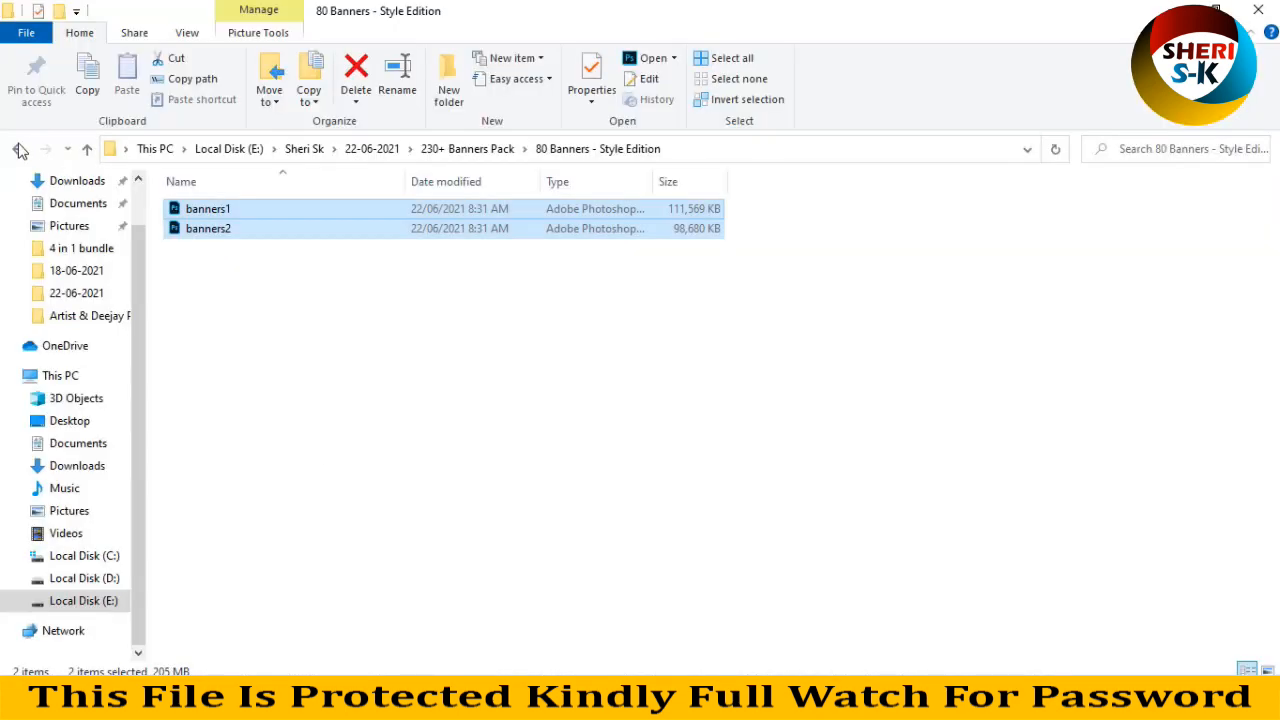
click(16, 148)
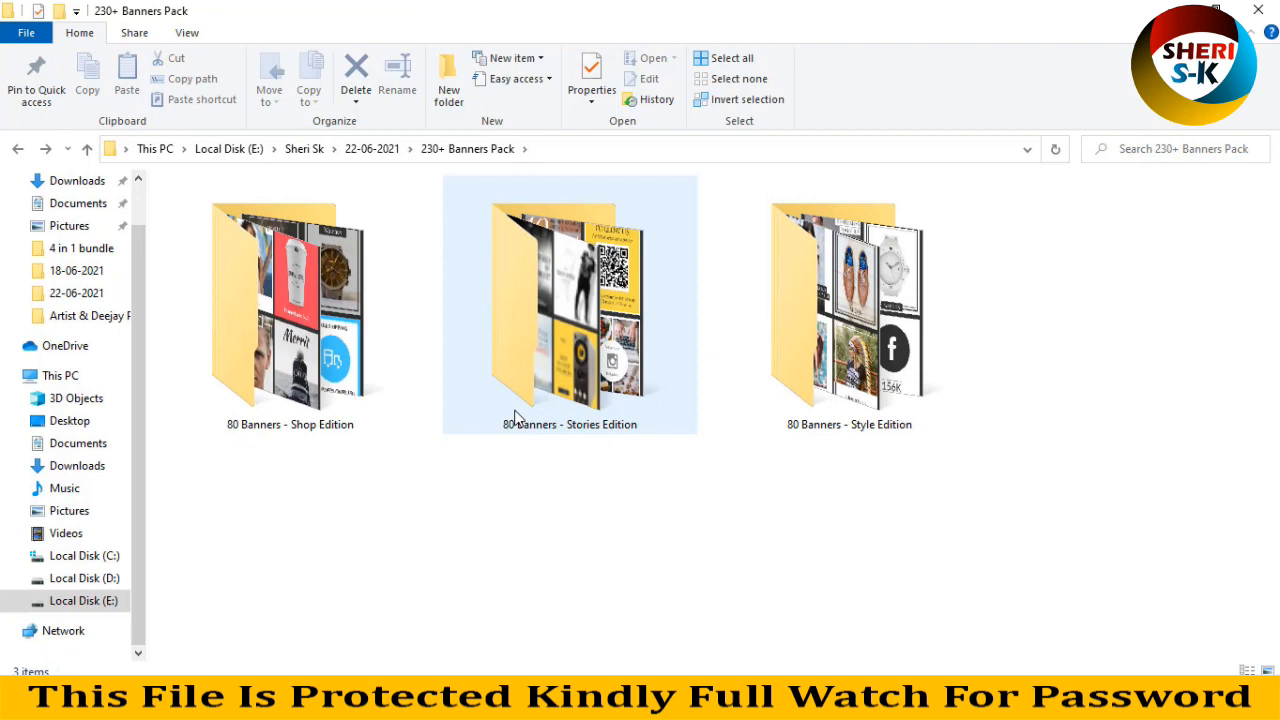